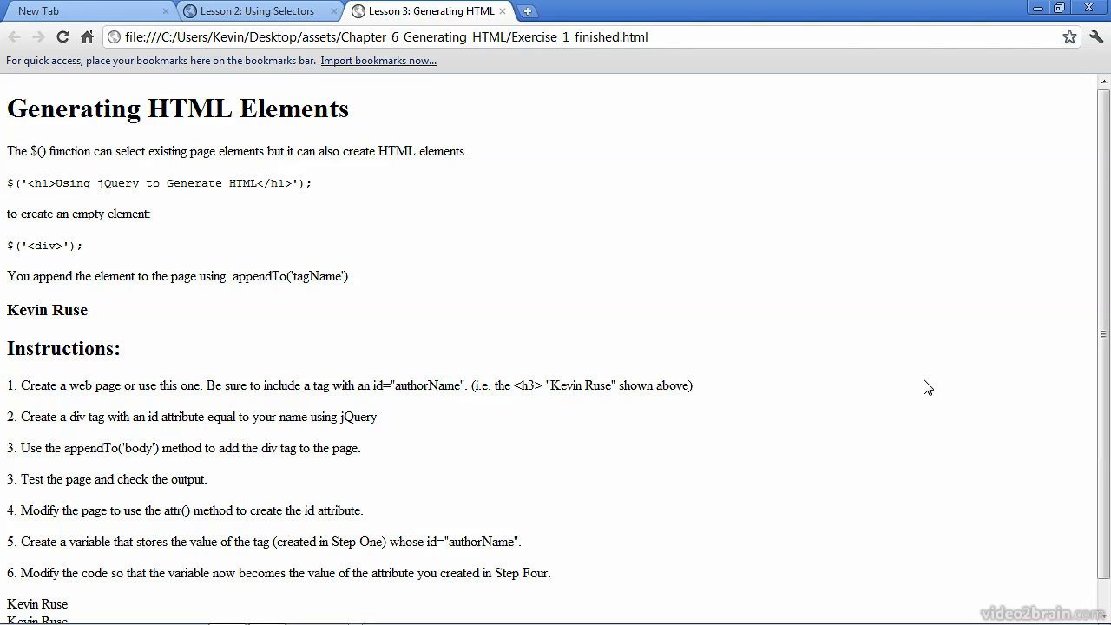
mouse_move(243, 79)
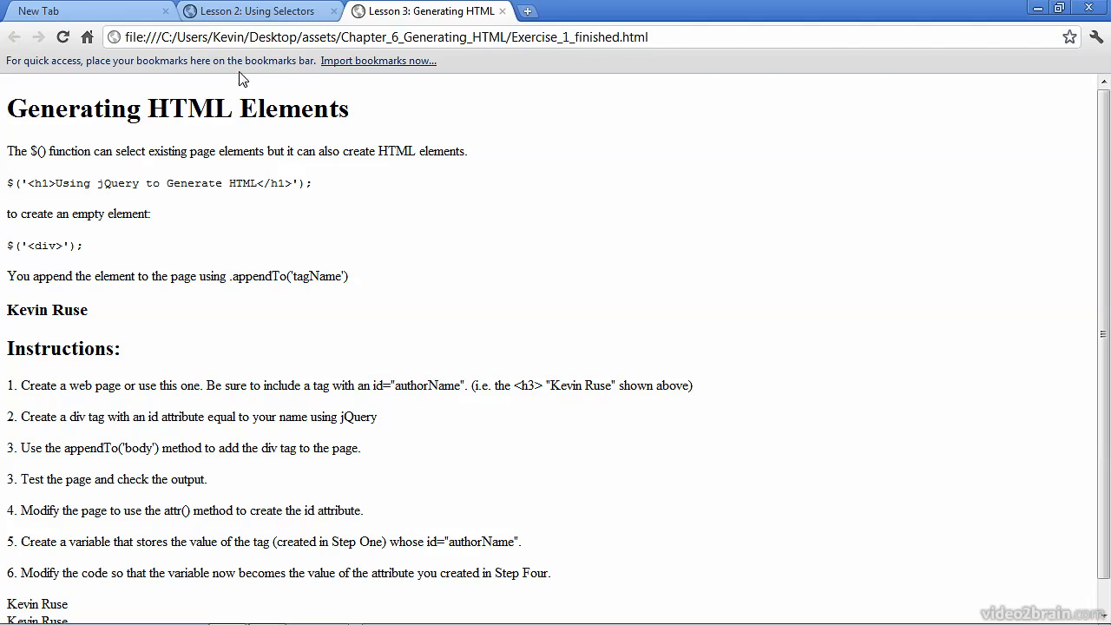
mouse_move(38, 152)
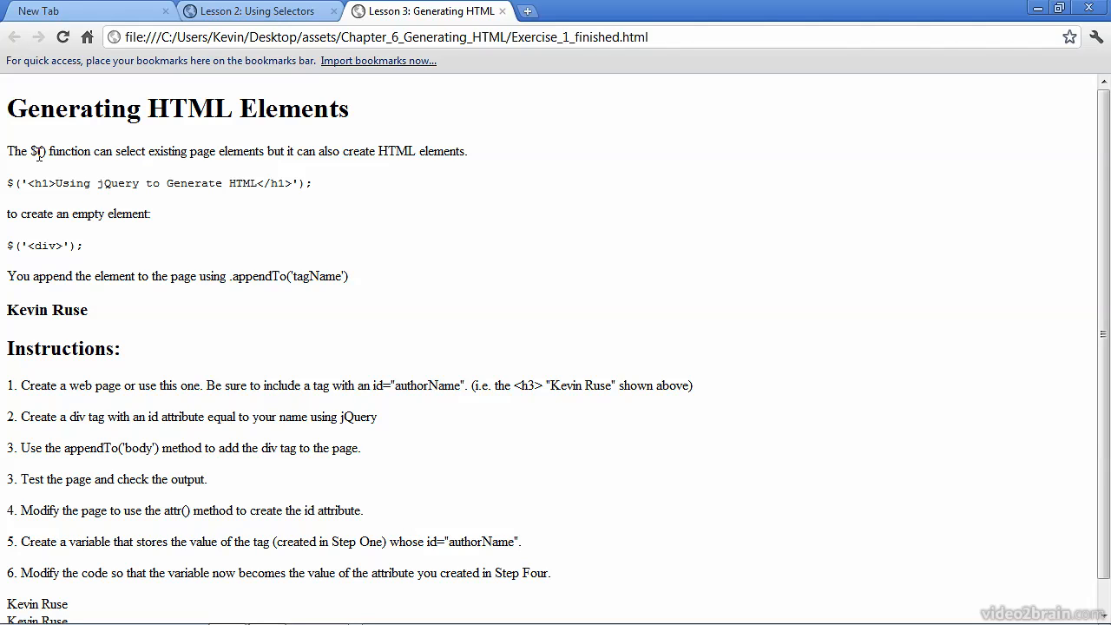
mouse_move(24, 198)
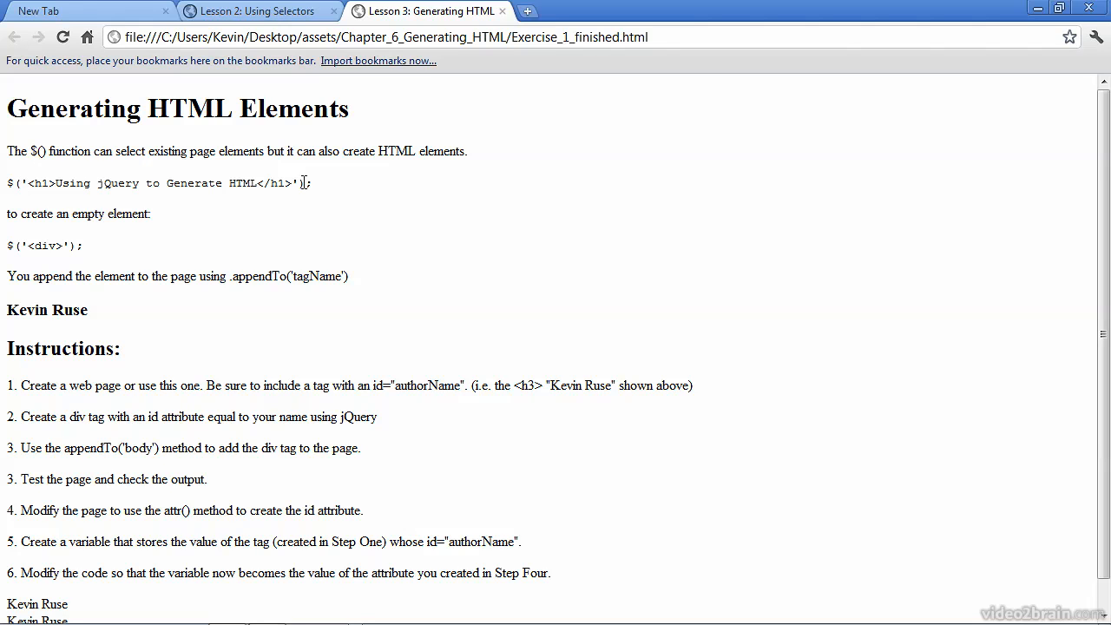
mouse_move(52, 198)
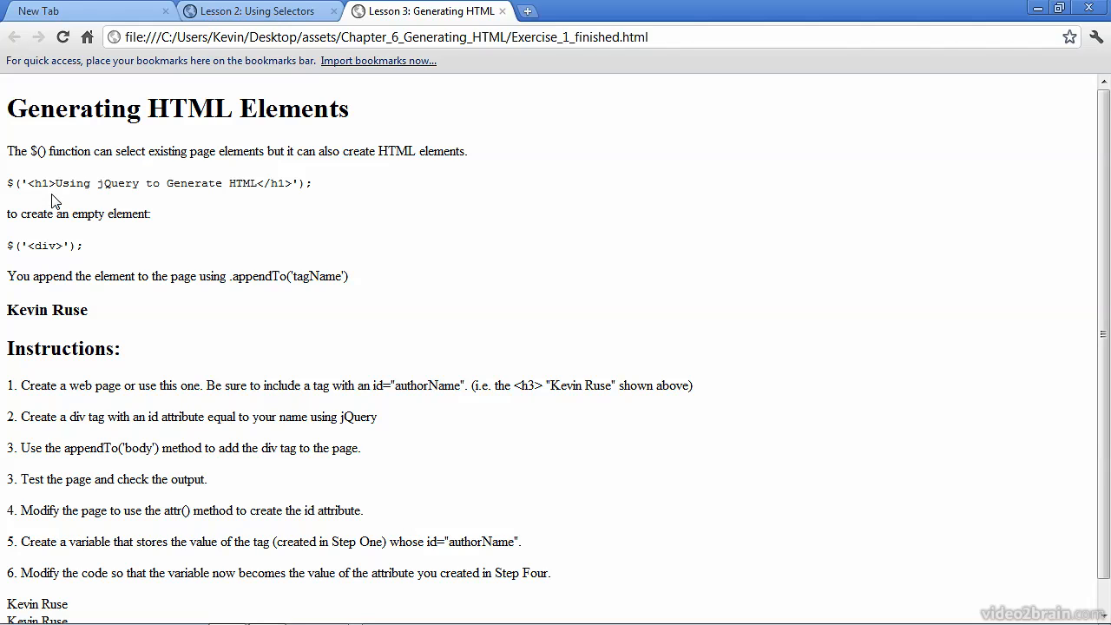
mouse_move(83, 198)
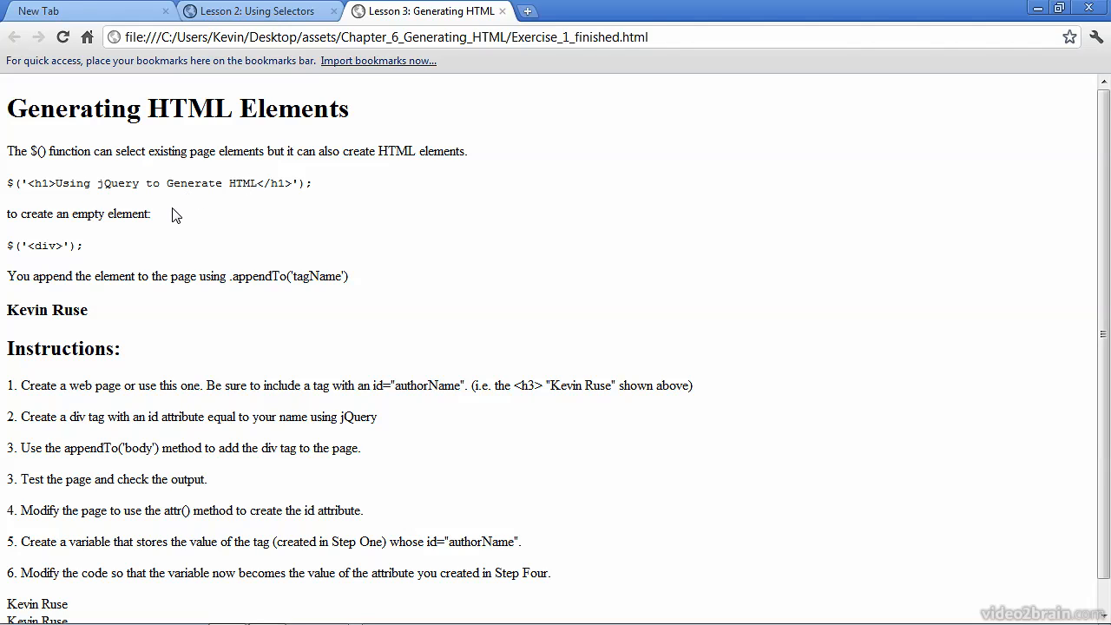
mouse_move(94, 253)
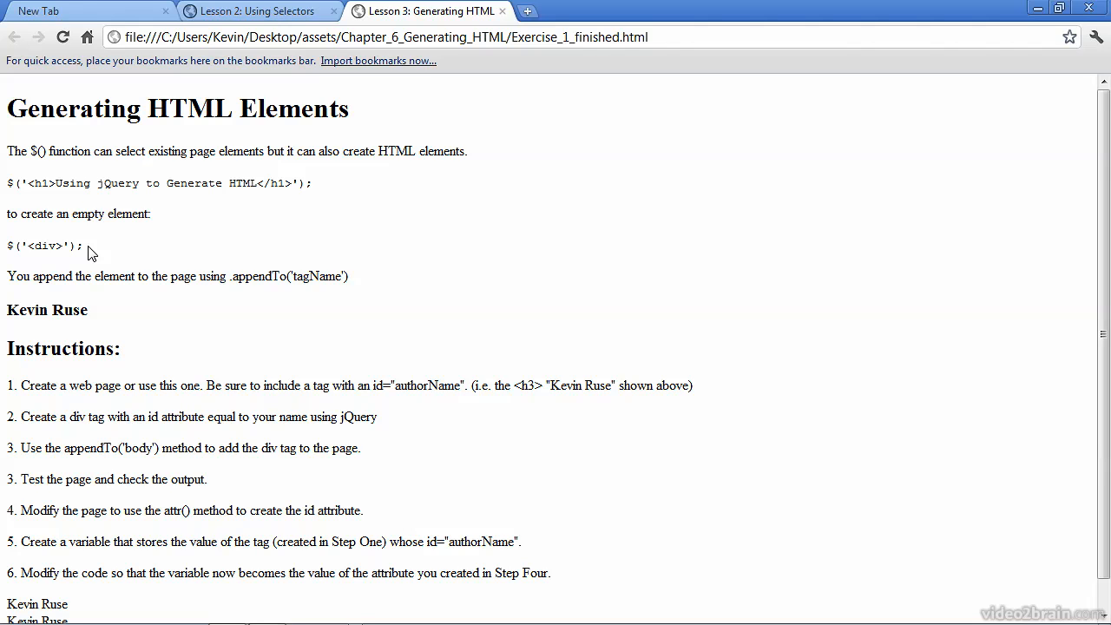
mouse_move(96, 268)
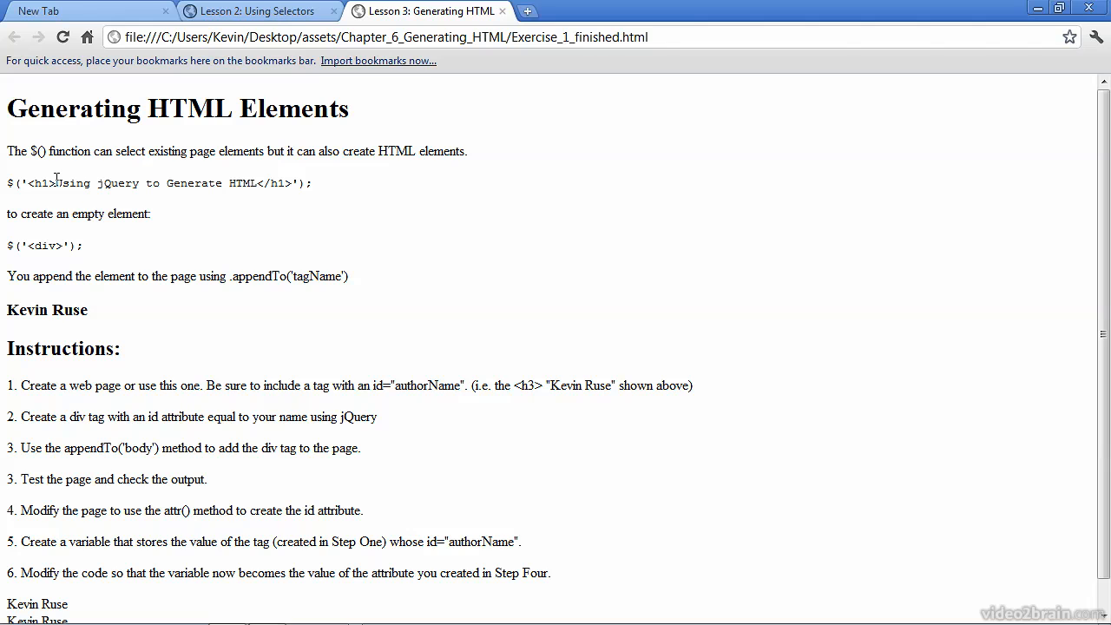
mouse_move(101, 291)
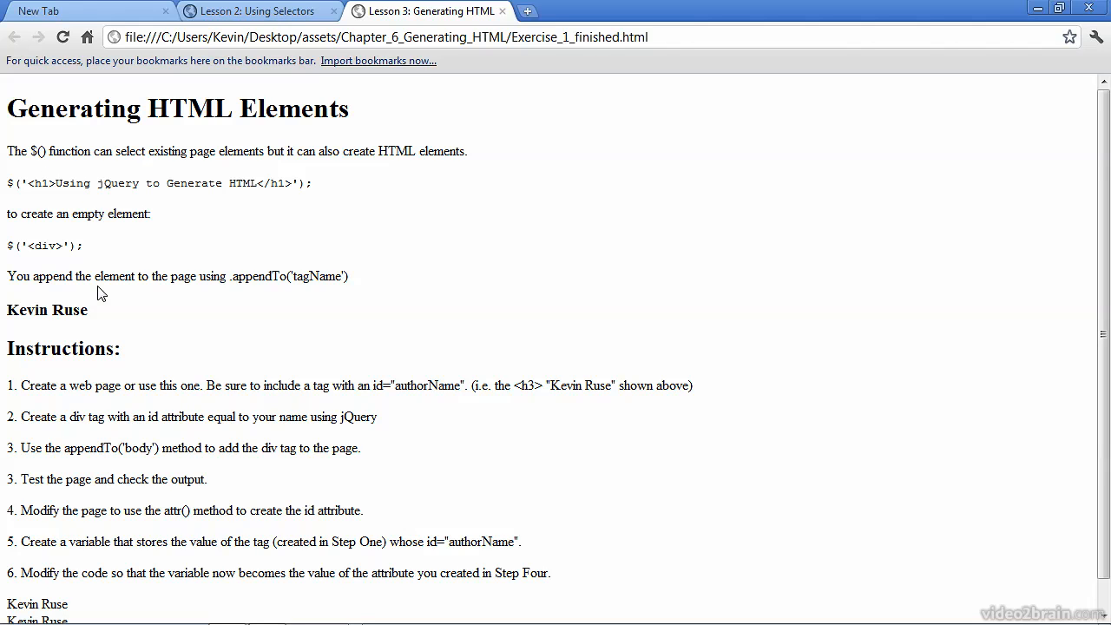
mouse_move(264, 274)
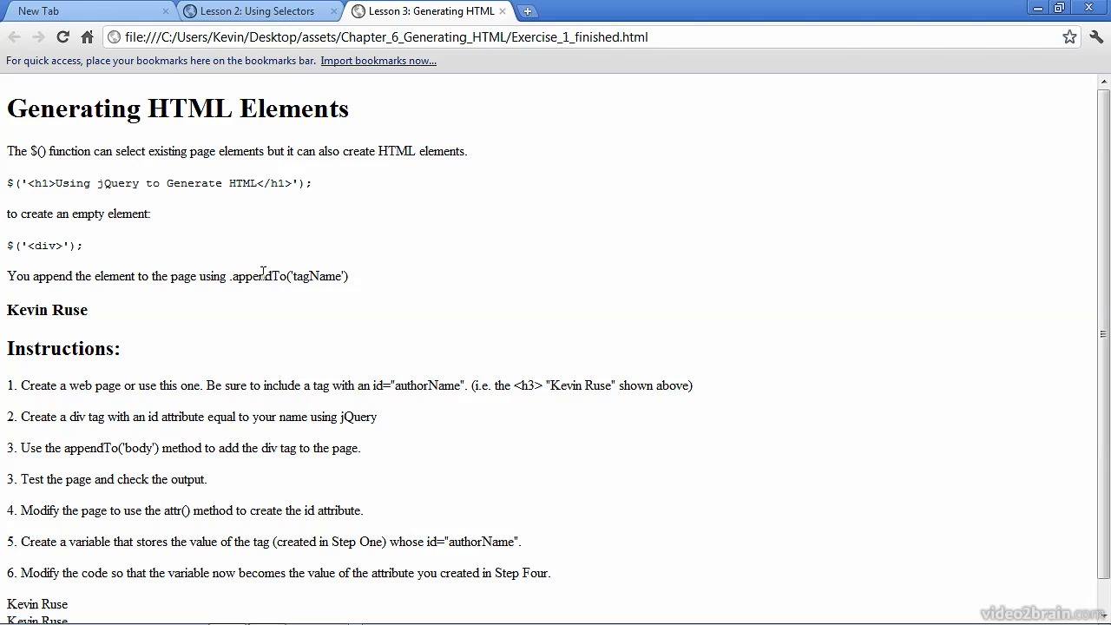
mouse_move(259, 293)
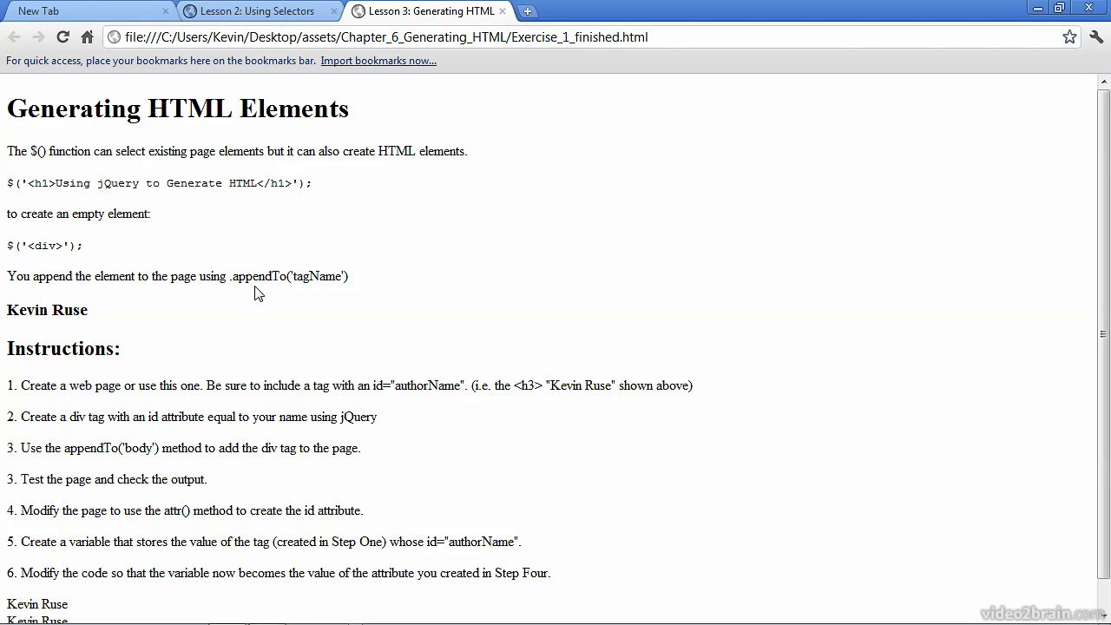
mouse_move(259, 309)
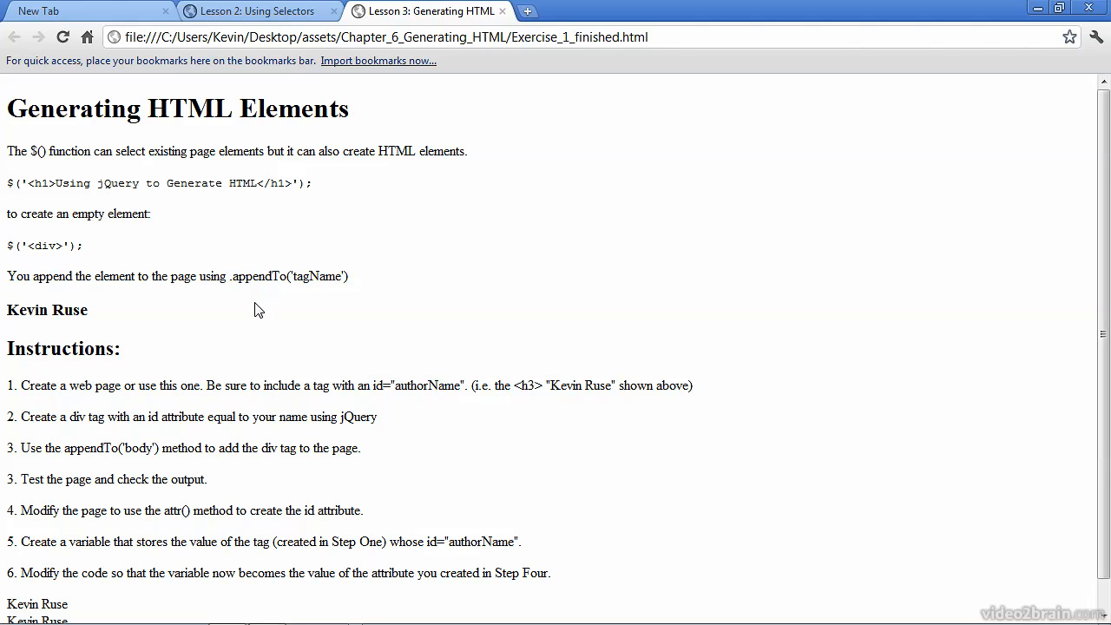
mouse_move(318, 301)
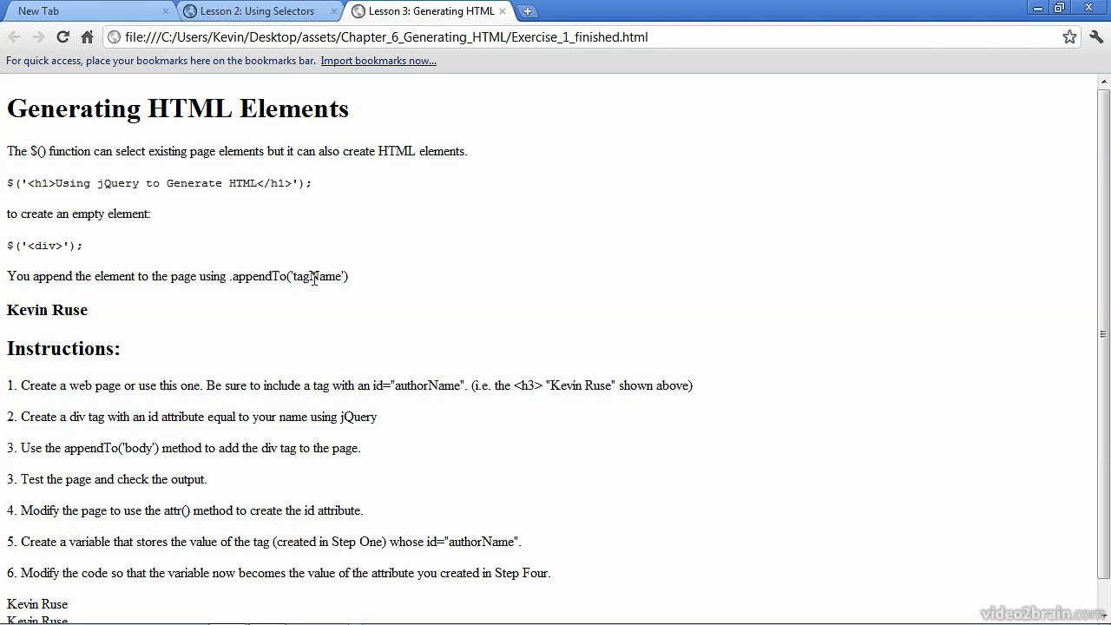
mouse_move(284, 295)
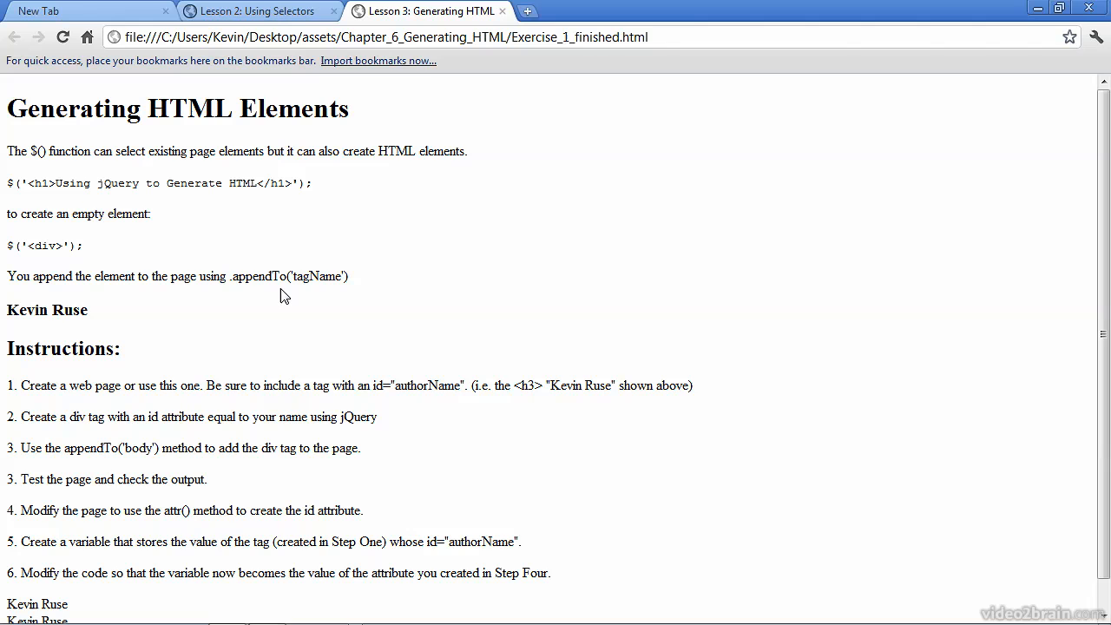
mouse_move(315, 291)
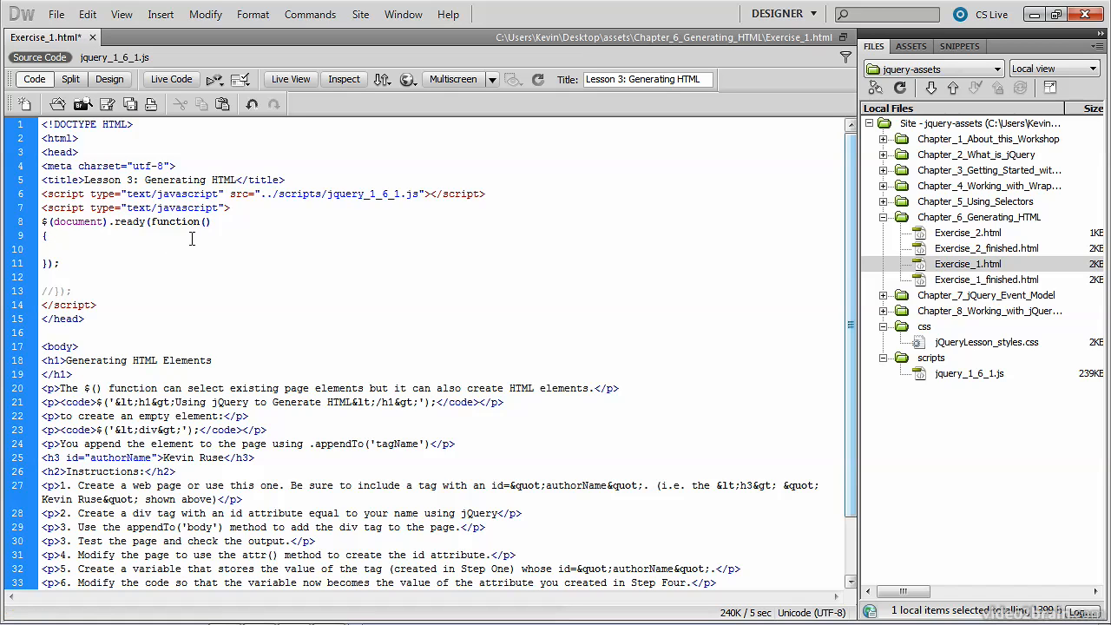
- Place the insertion point inside the empty $(document).ready function of Exercise_1.html
left_click(66, 250)
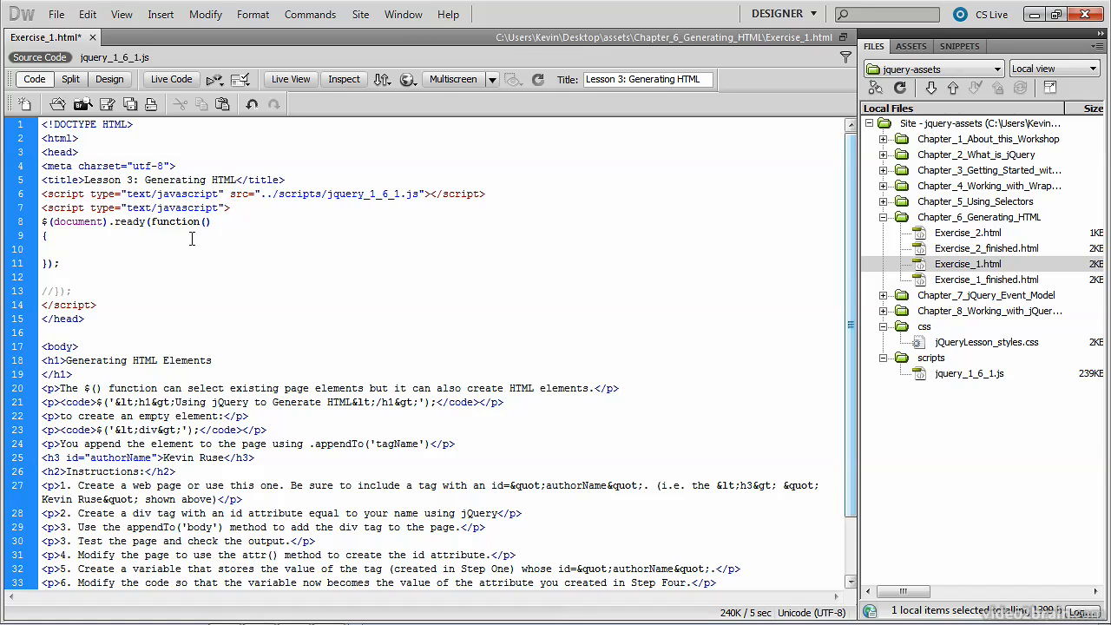
left_click(64, 250)
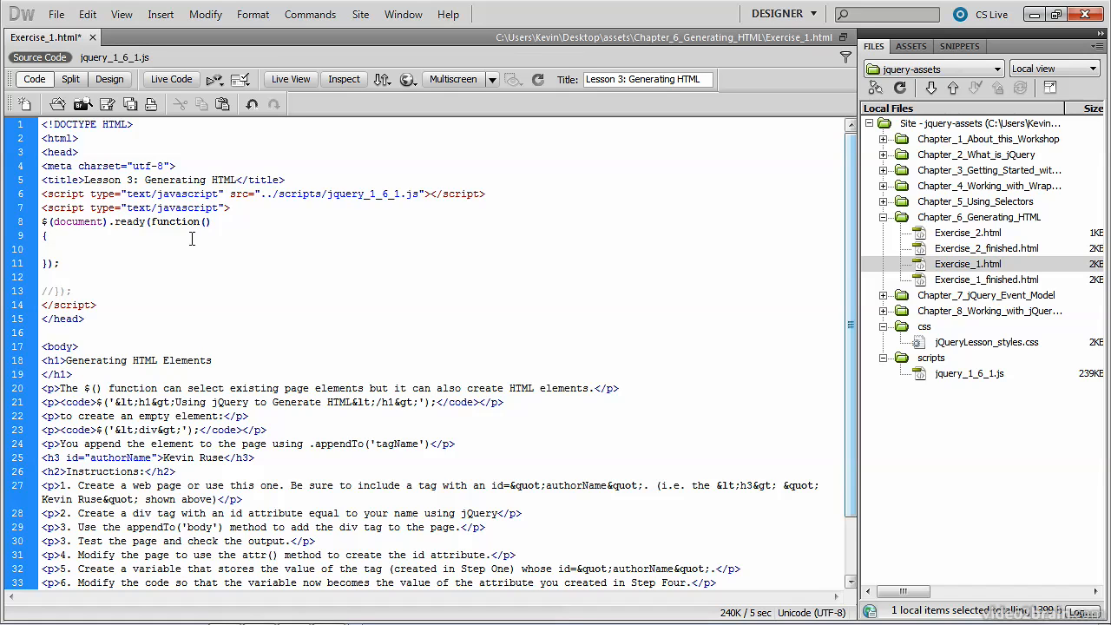
- Write $("<div id='author'>Kevin Ruse</div>") inside the ready function
type("$(\"")
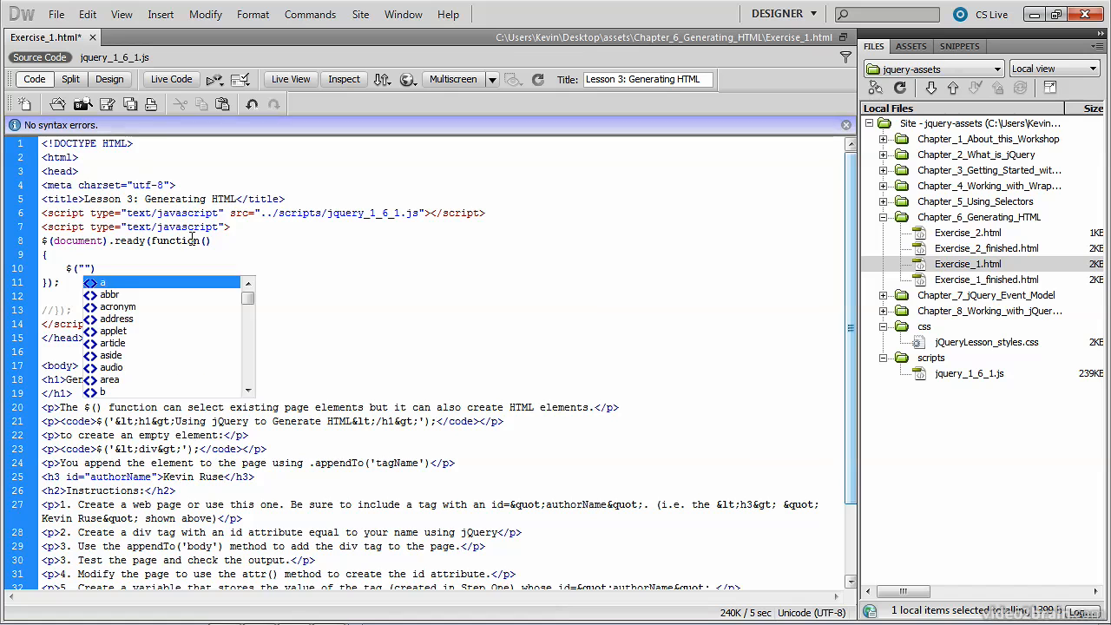
key("Escape")
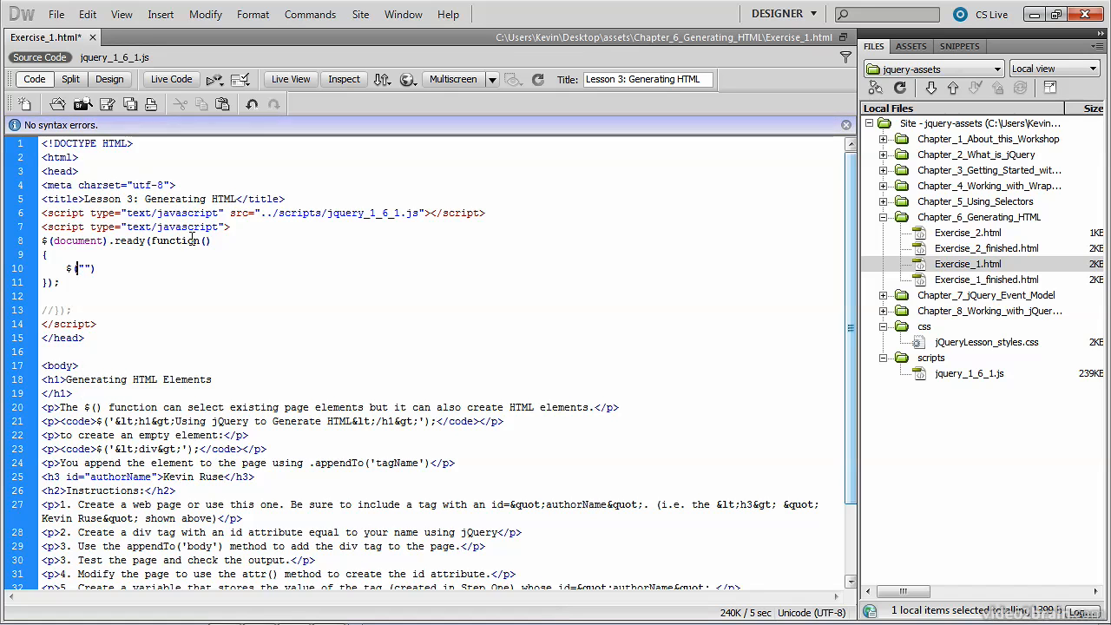
type("<div >")
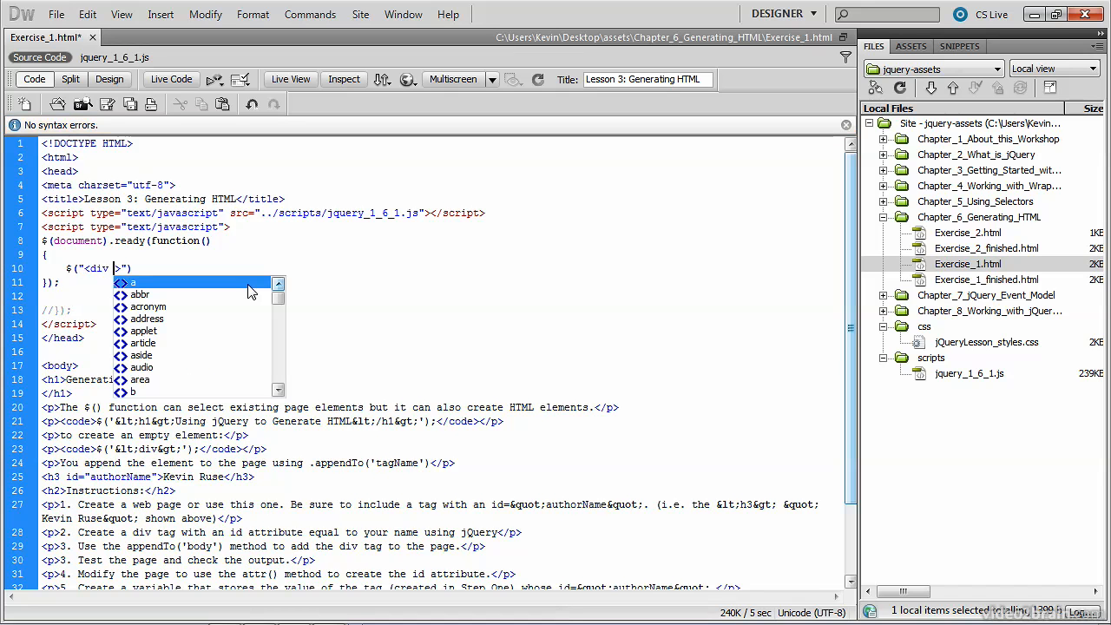
type("id=")
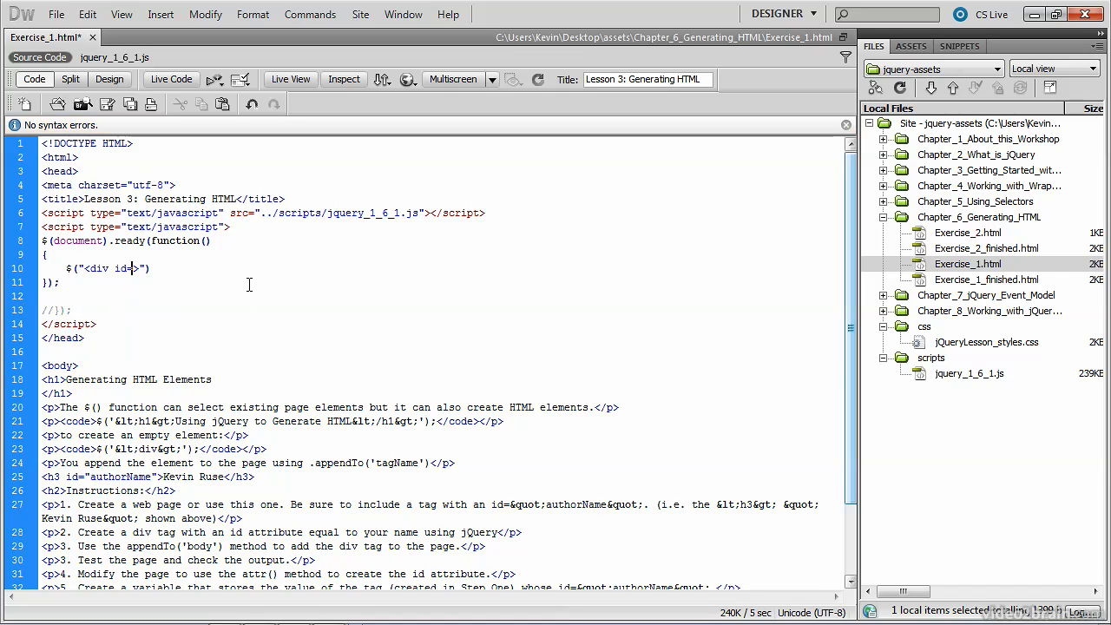
type("'")
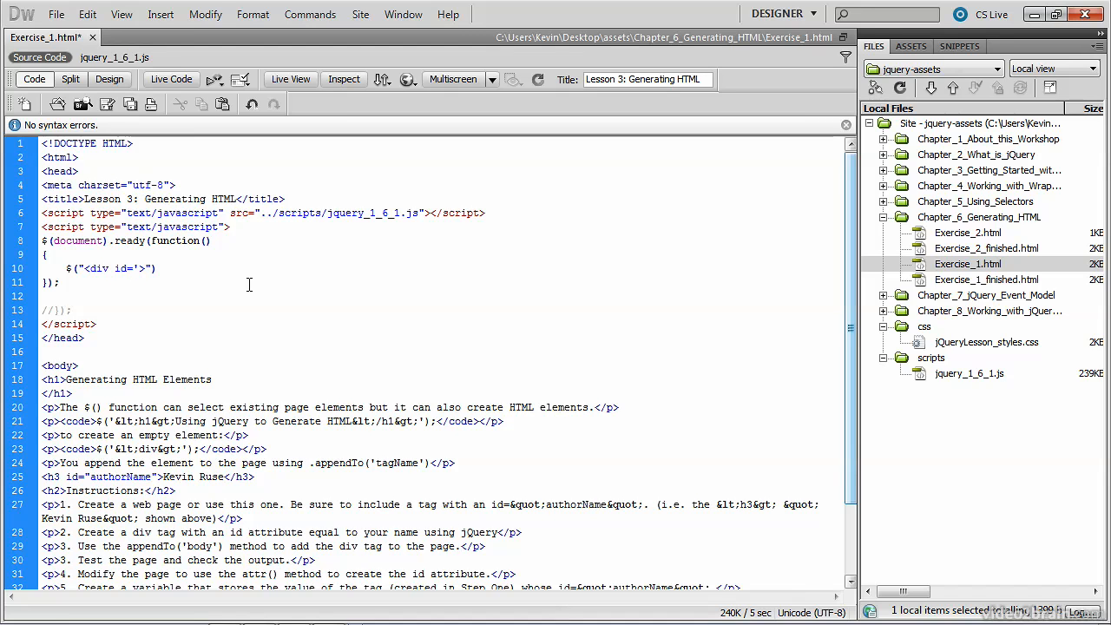
type("author")
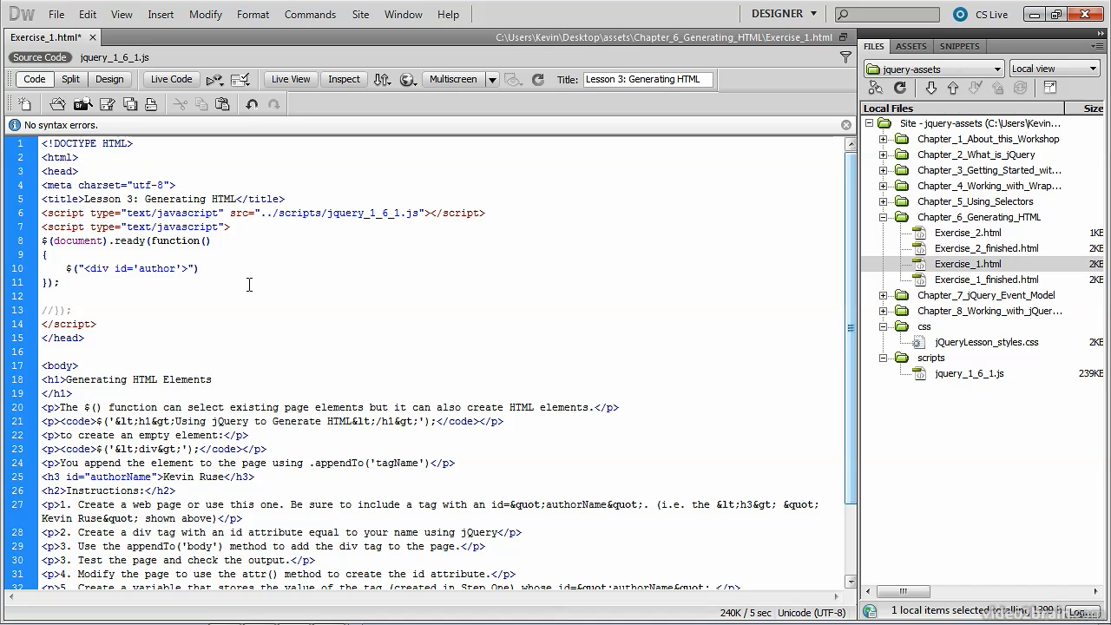
type("Kevin Ruse")
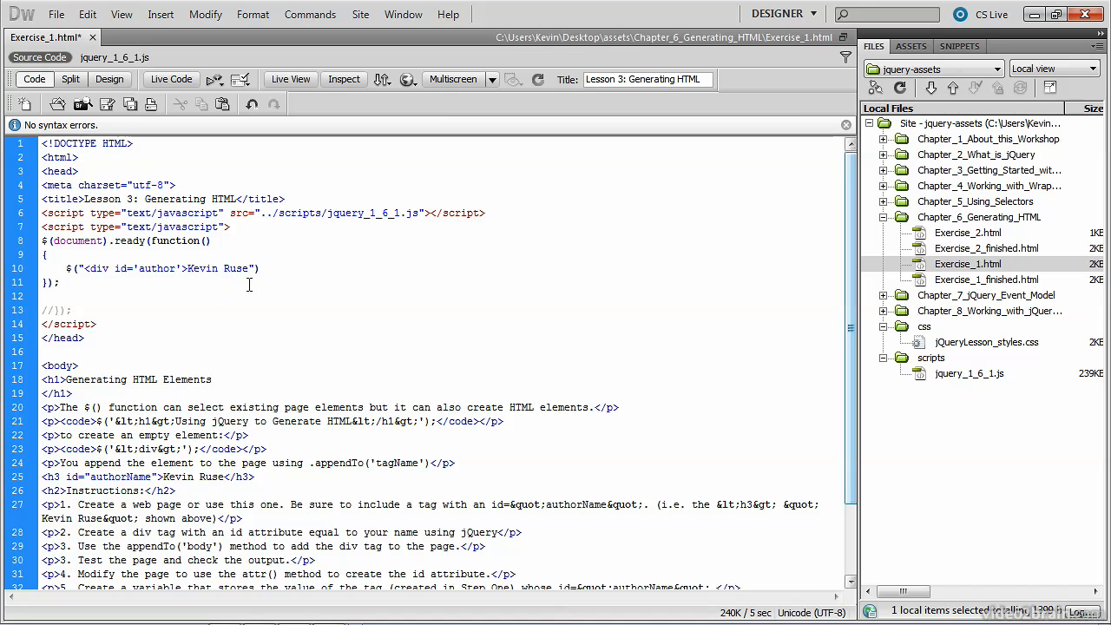
type("</div>")
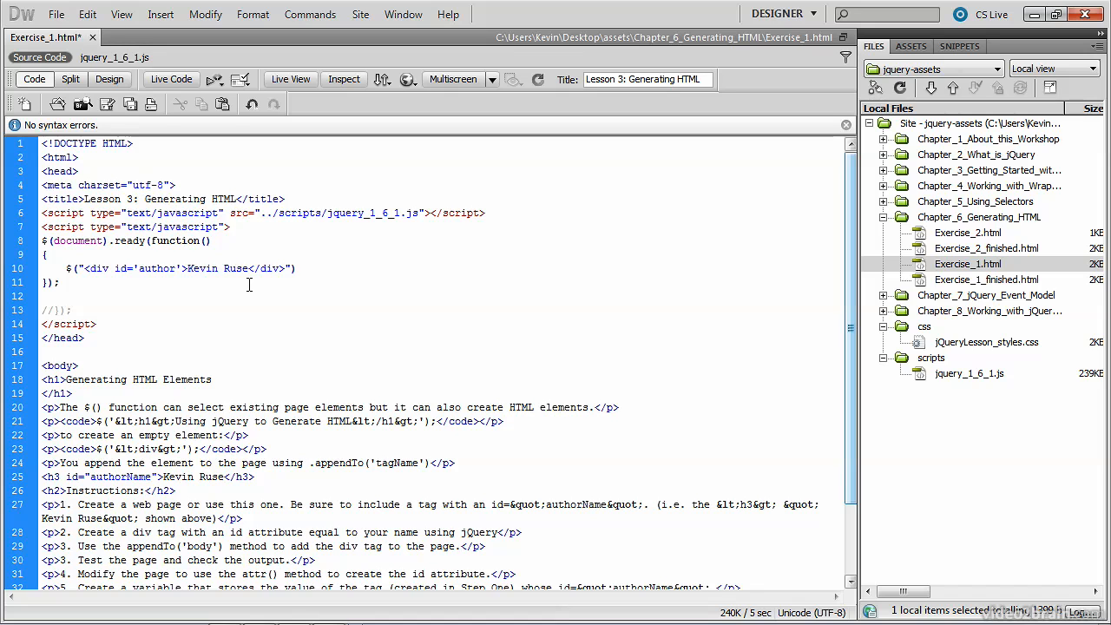
- Place the insertion point right after the div-creating statement
left_click(295, 267)
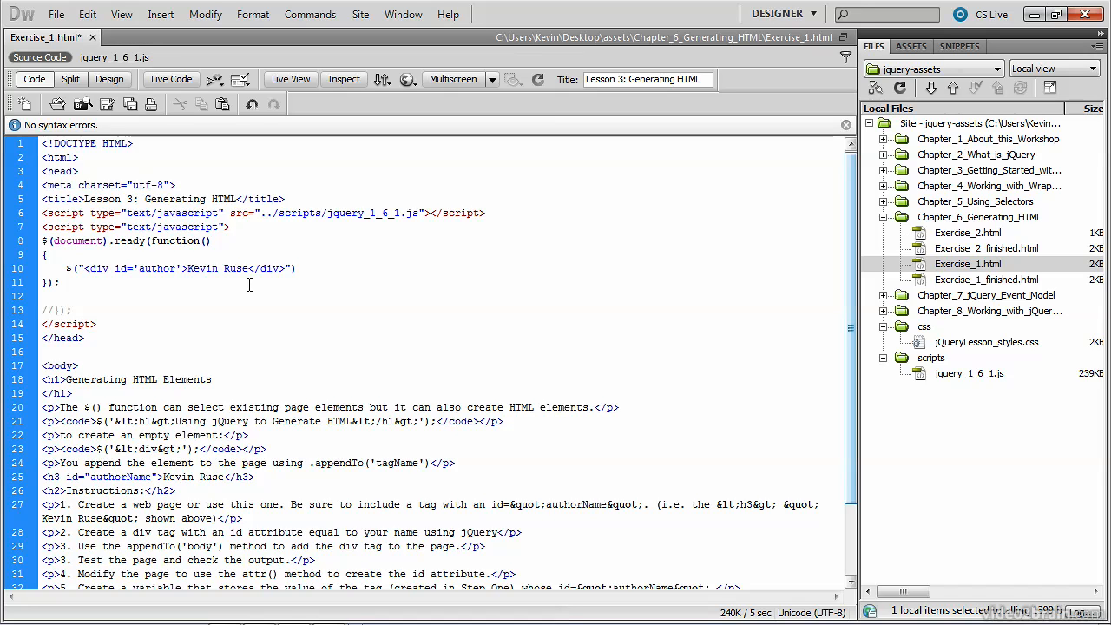
left_click(295, 267)
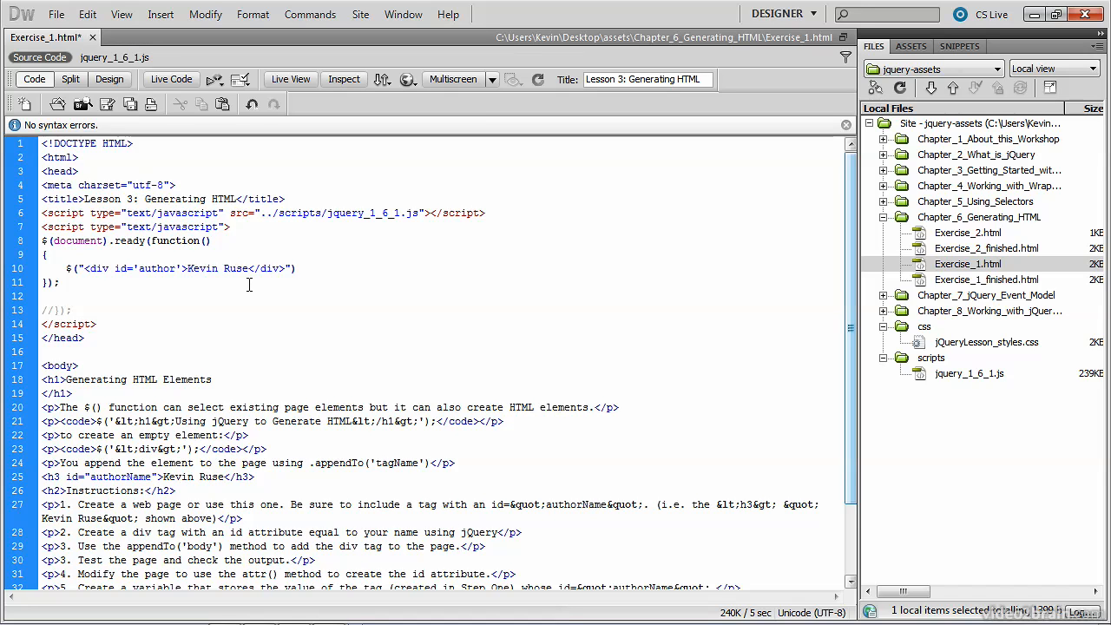
- Chain .appendTo('body'); onto the author div statement
type(".app")
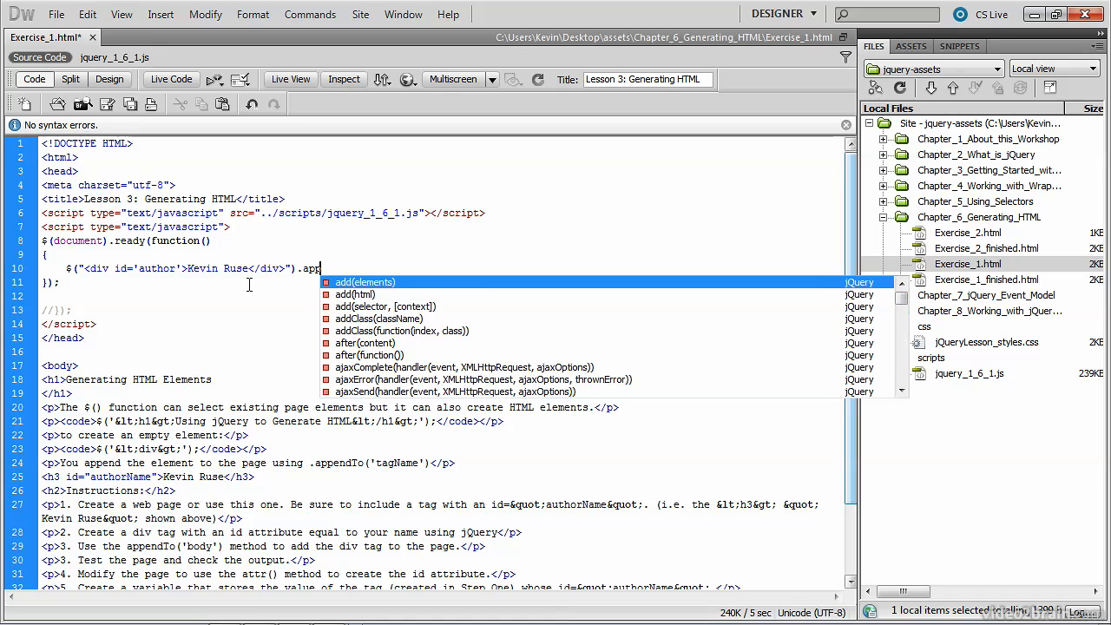
type("p")
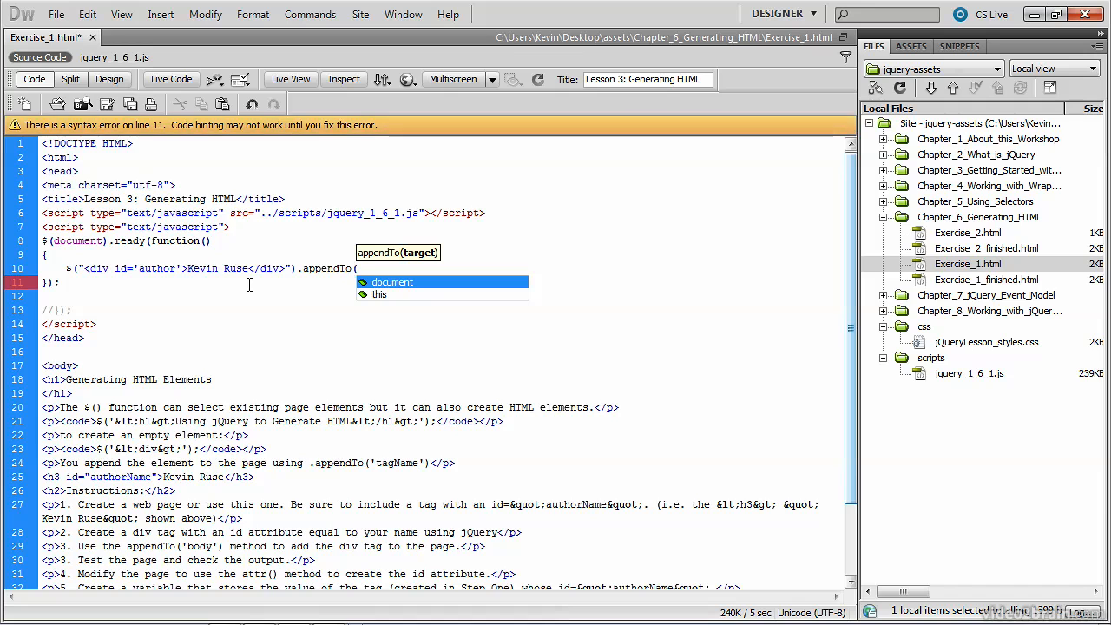
type("'")
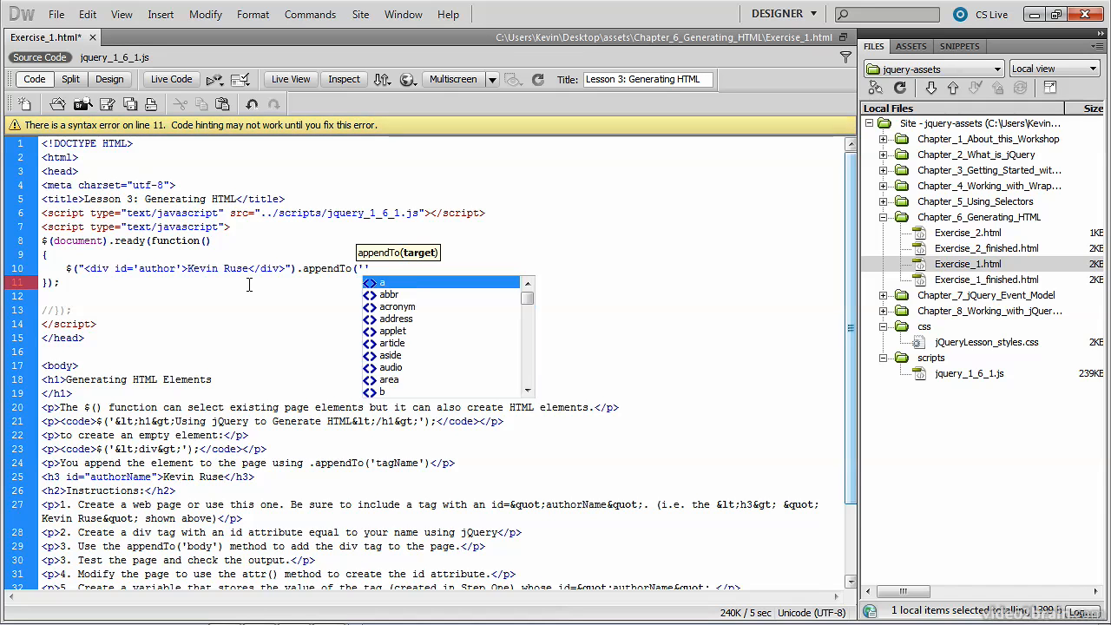
type("'body'")
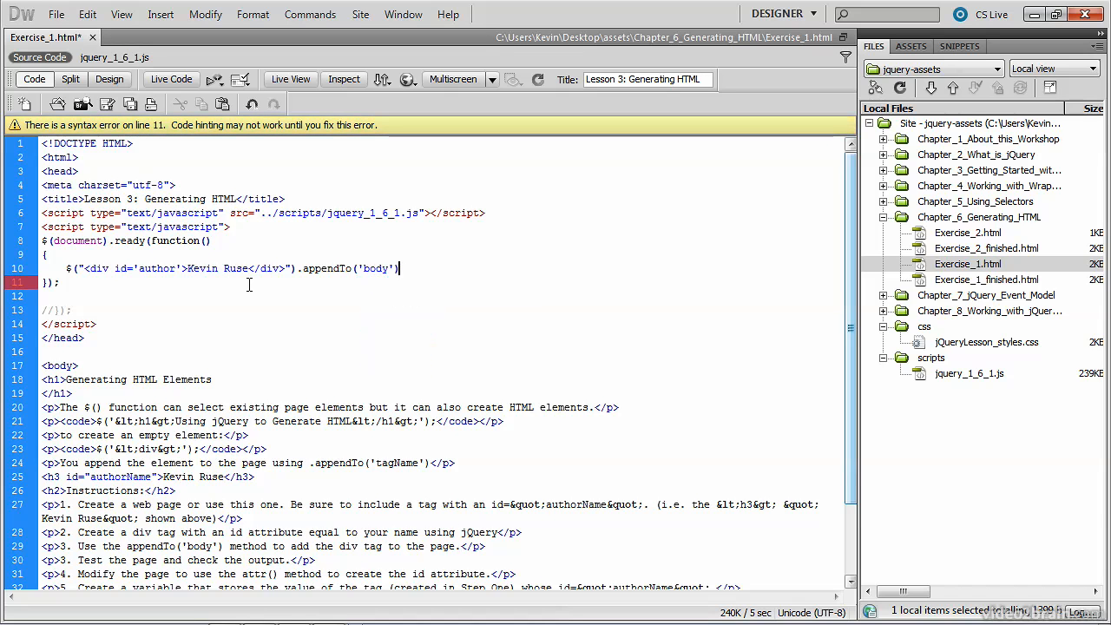
type(";")
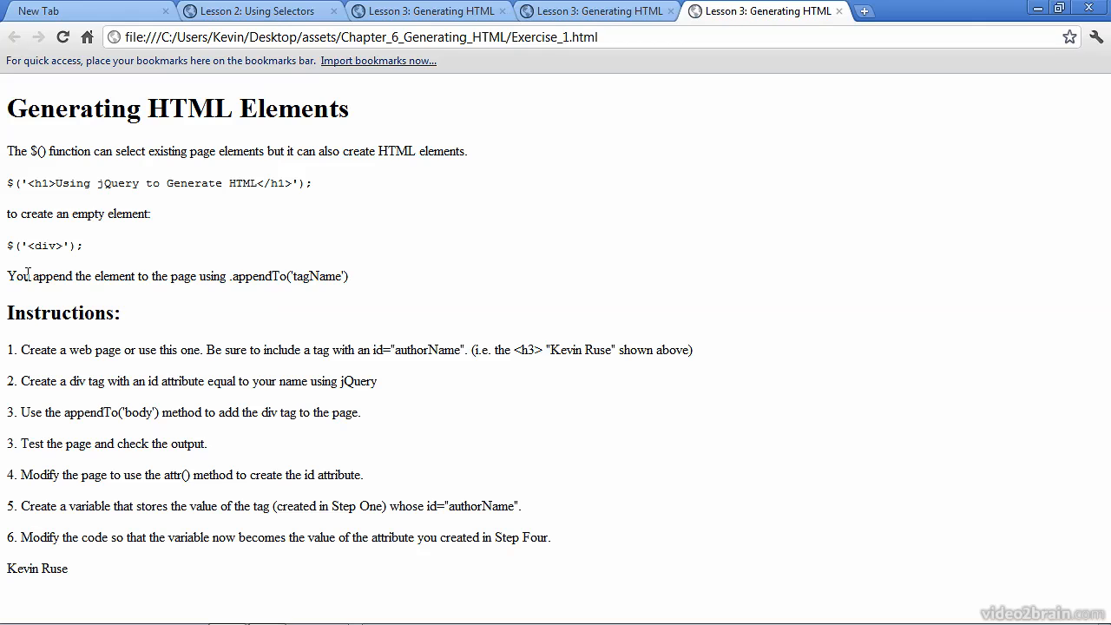
mouse_move(73, 582)
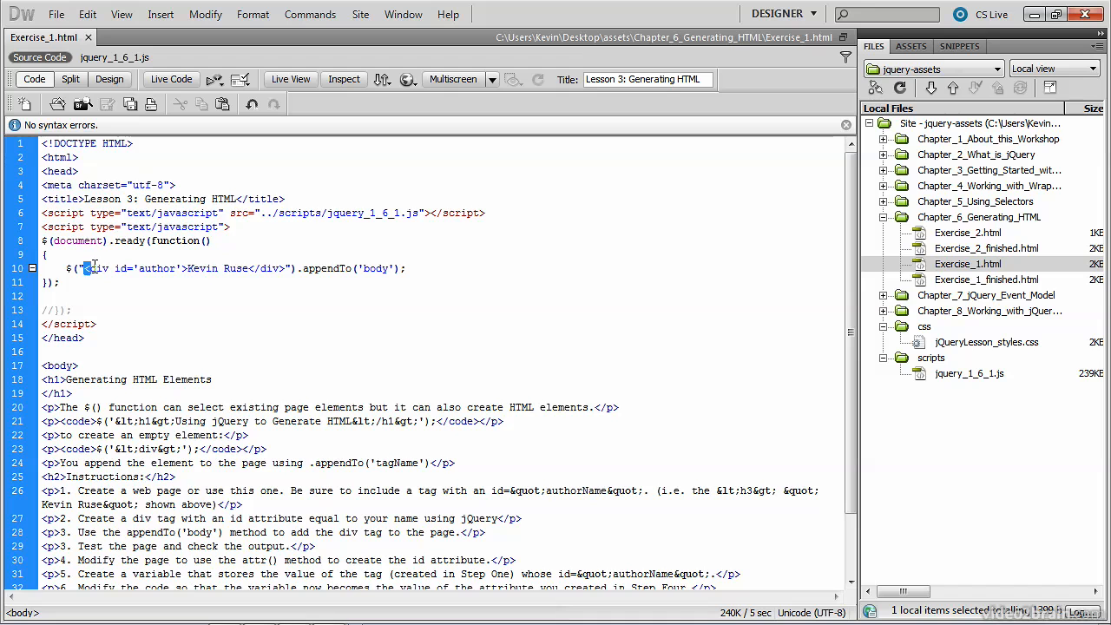
- Target the start of the div-creating statement back in Dreamweaver
double_click(157, 267)
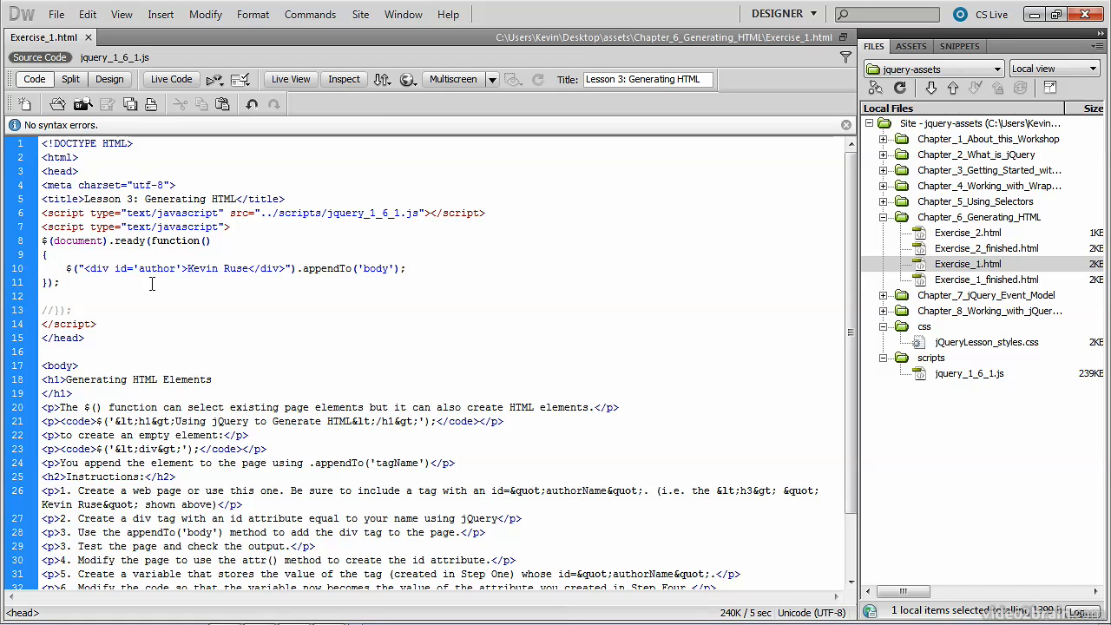
- Comment out the first author-div statement with // and start a new line below it
type("//")
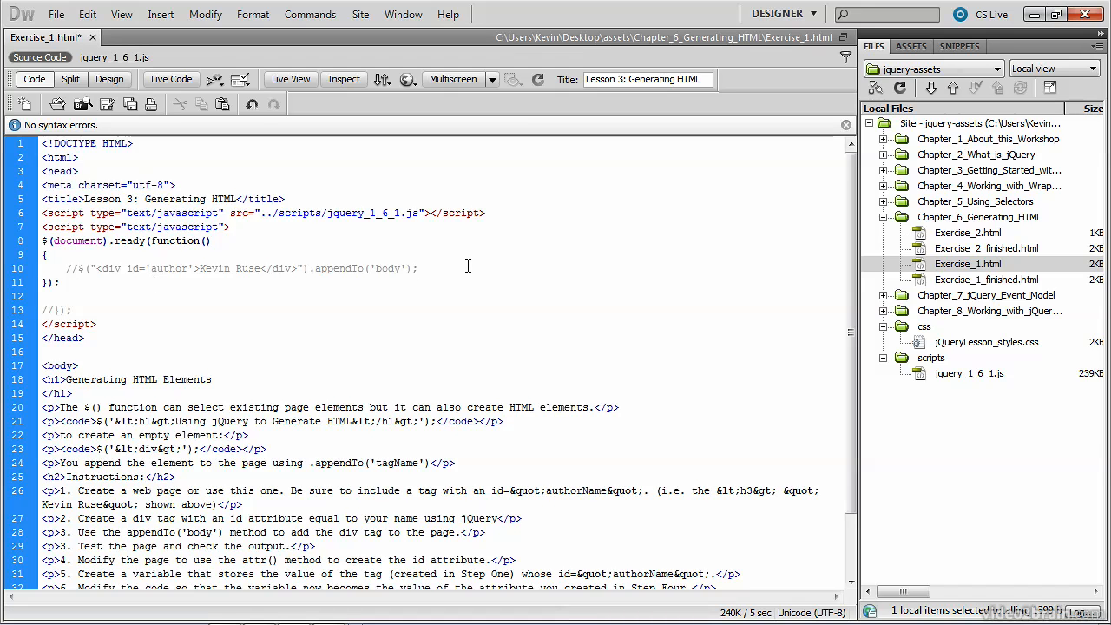
key("Return")
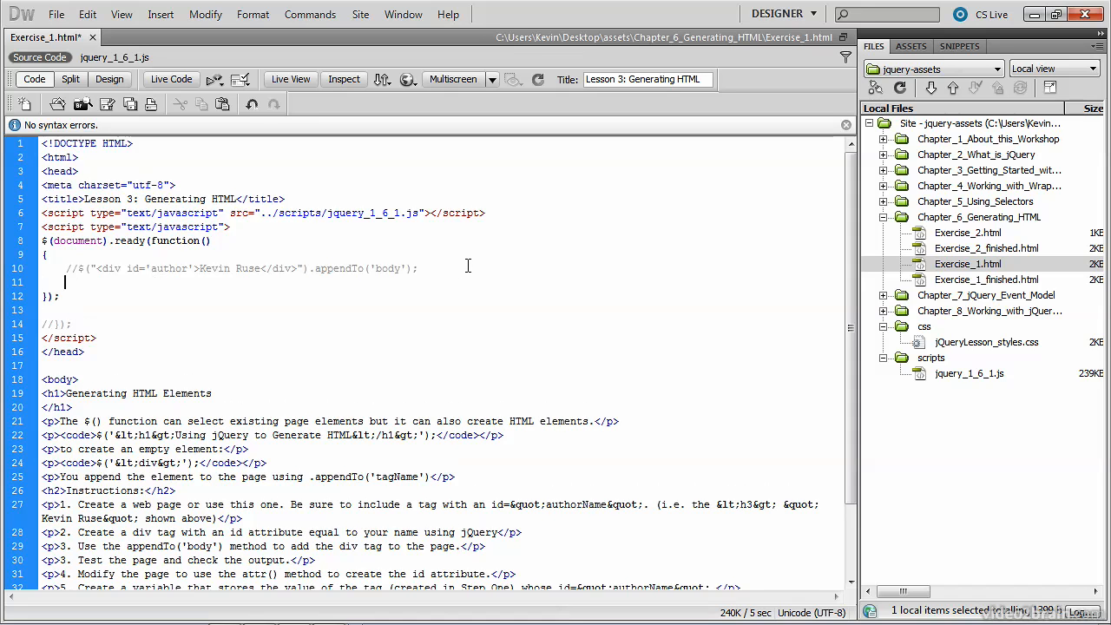
- Write $("<div>Kevin Ruse</div>") with no id on the new line, ready for attr()
type("$")
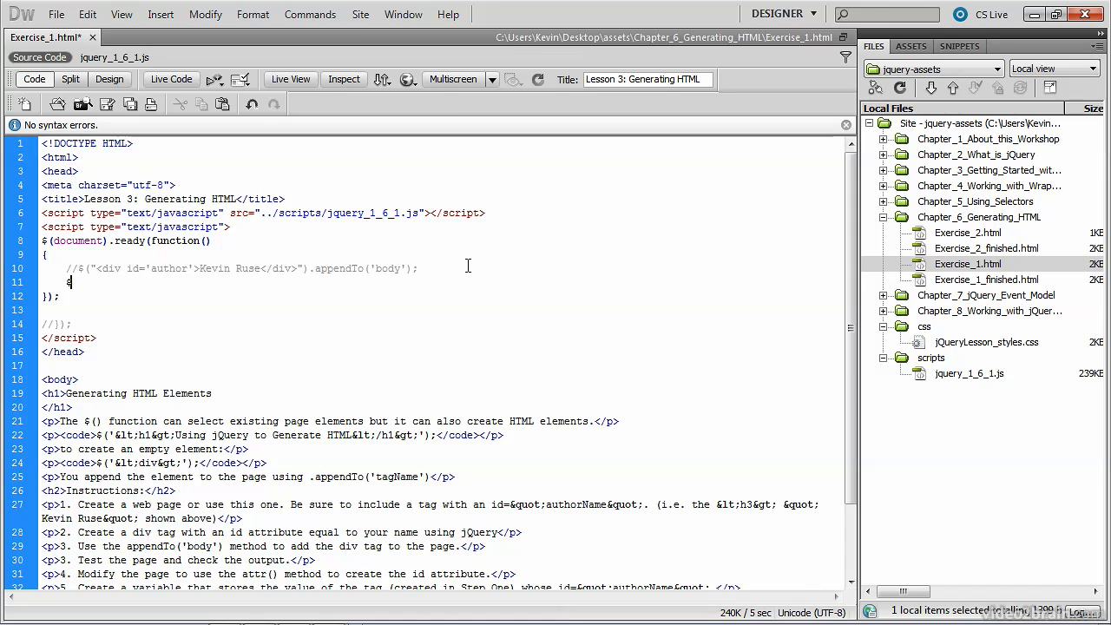
type("()")
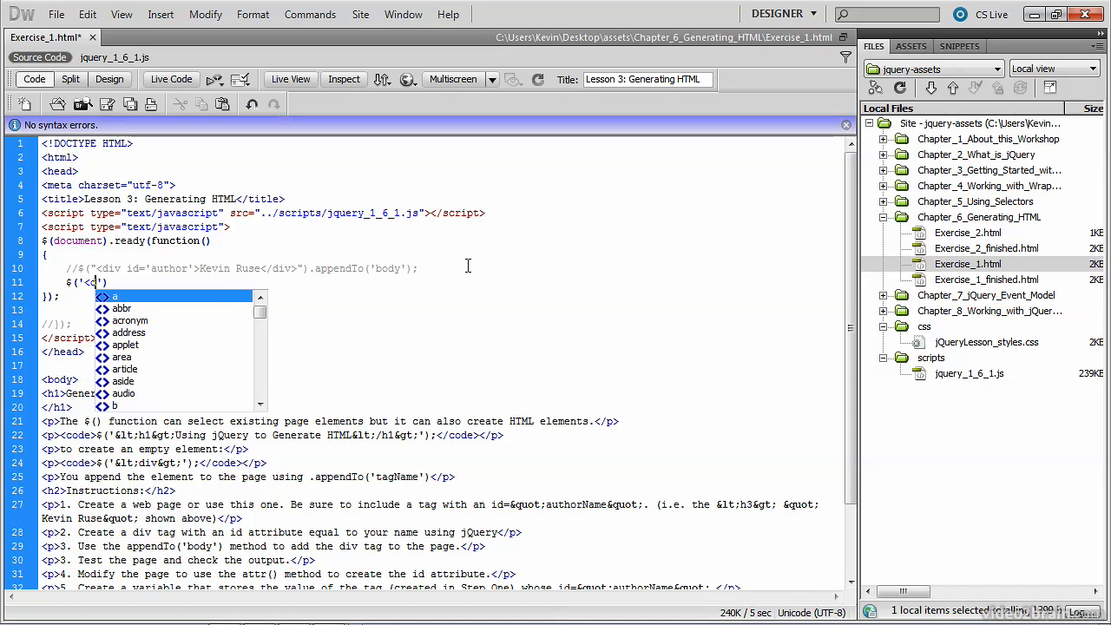
type("iv>")
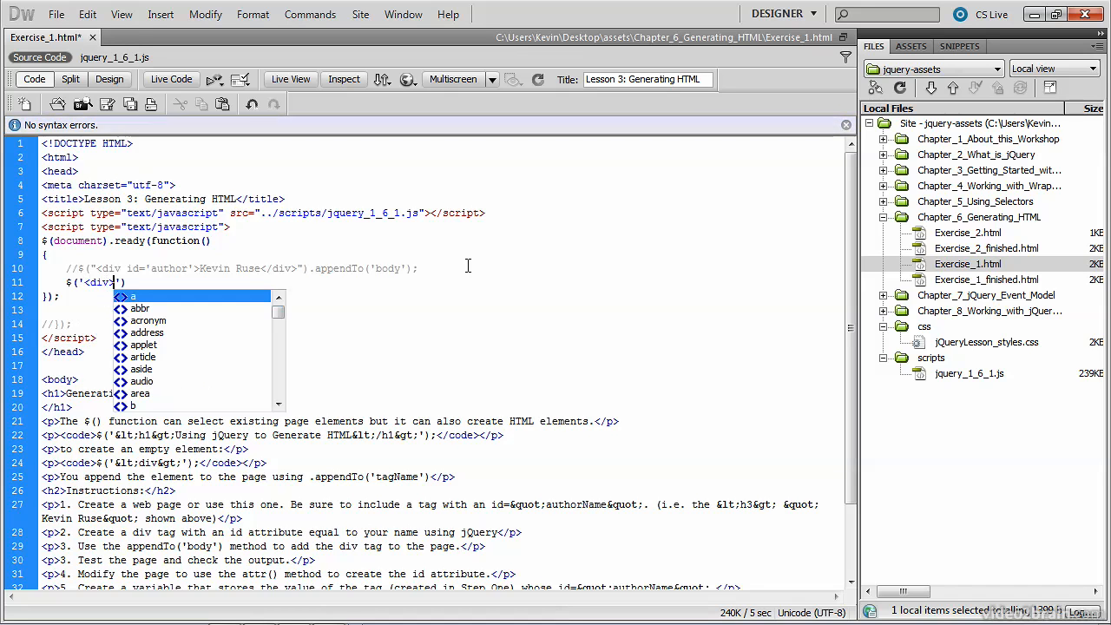
type("Kevin Ruse")
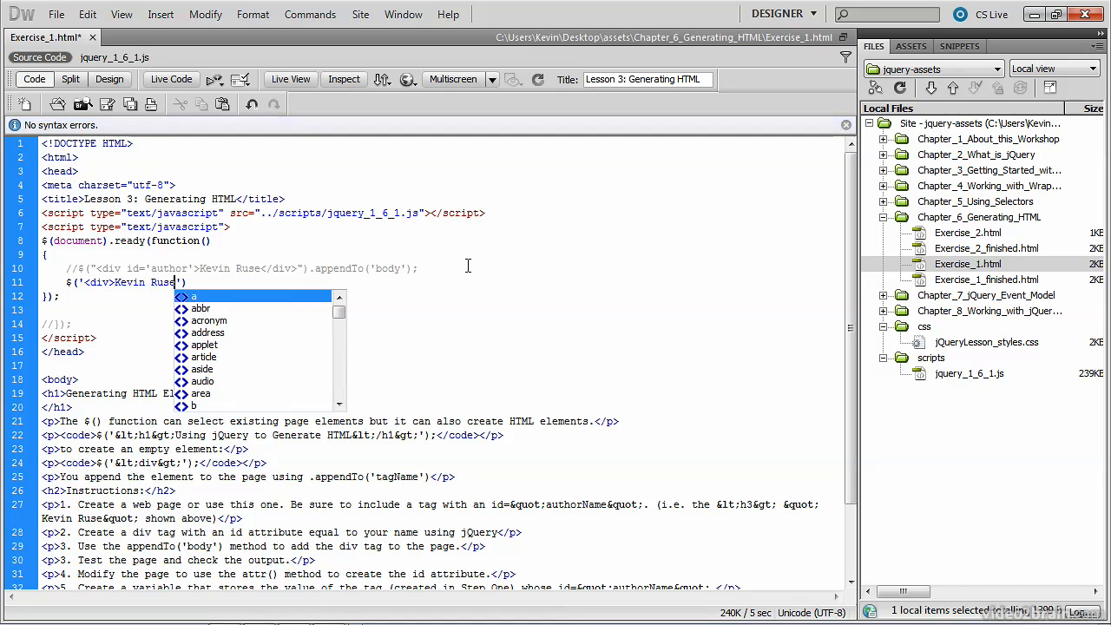
type("</div>")
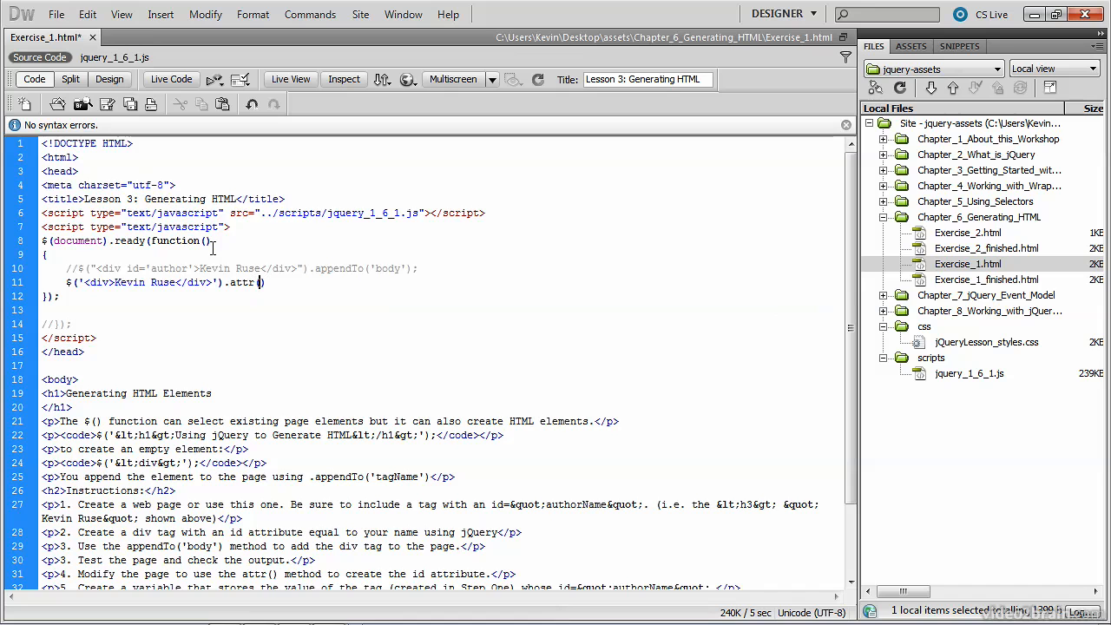
- Fill attr('id', 'KevinRuse') so the div's id is the author name without spaces
double_click(159, 281)
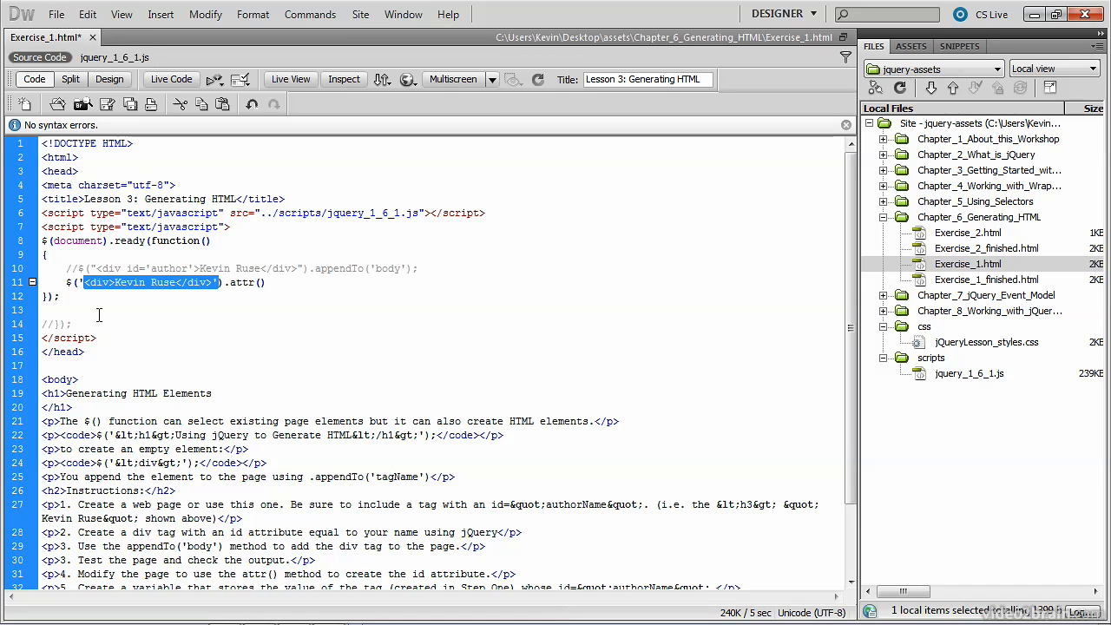
left_click(267, 281)
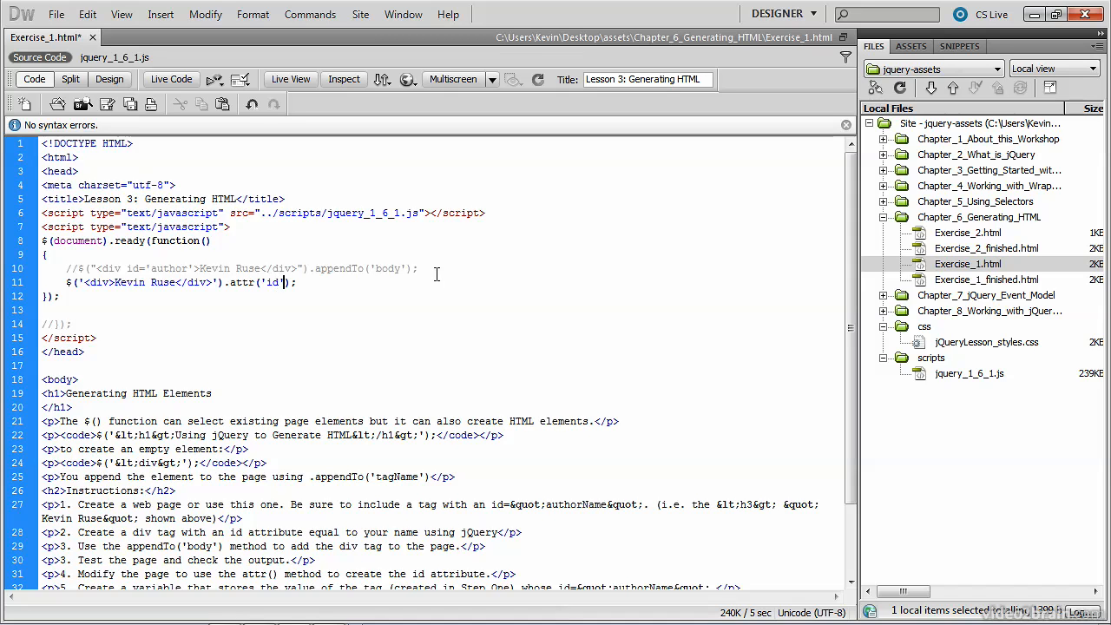
type(",")
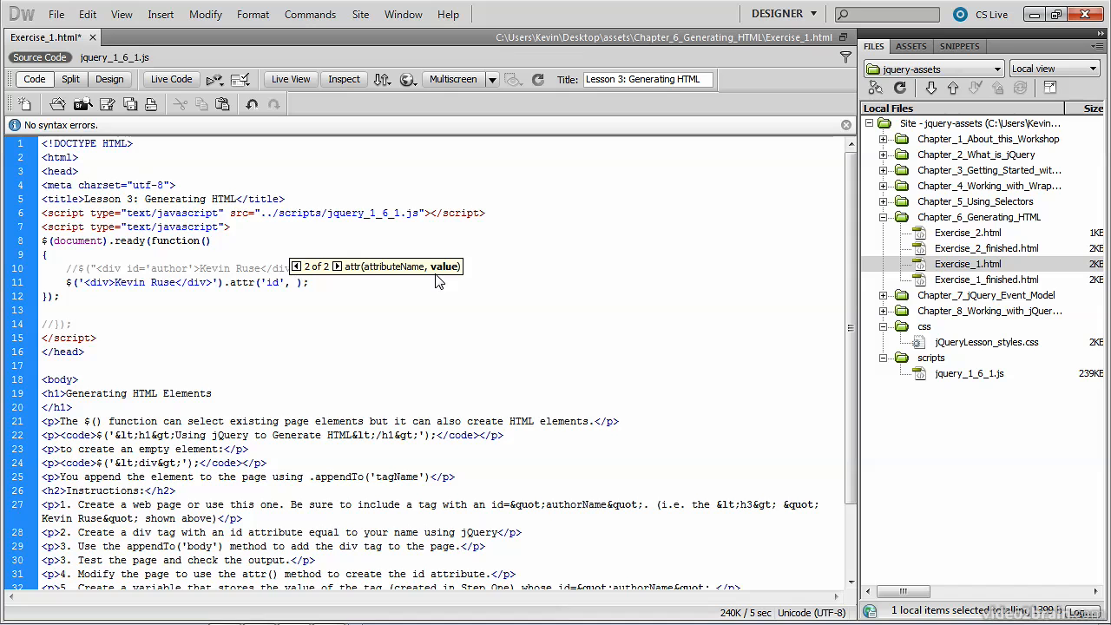
type("'Kevin '")
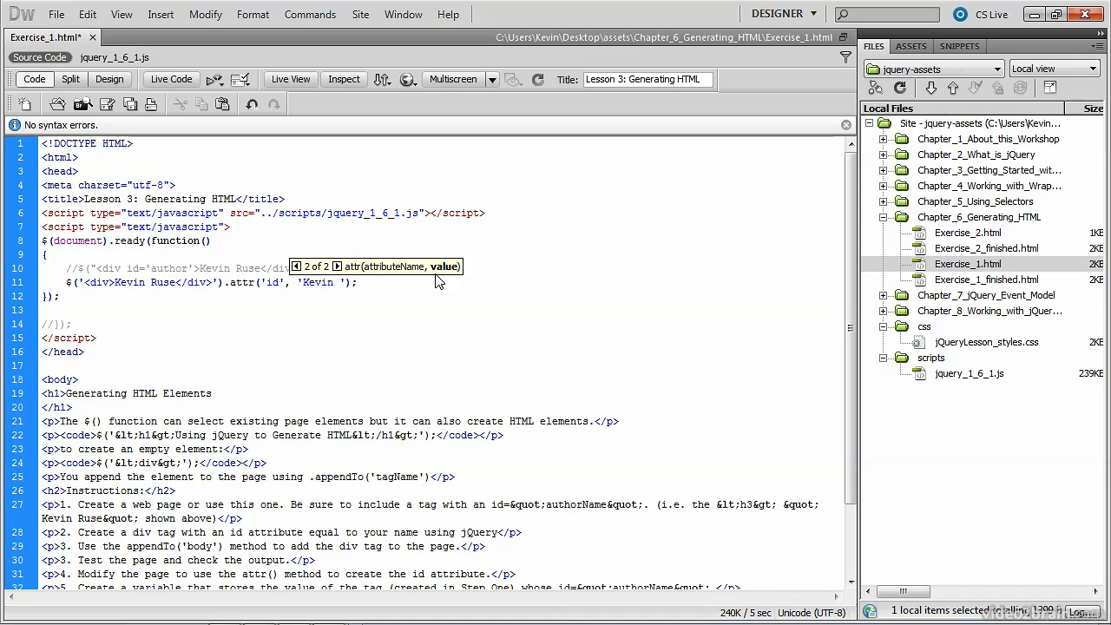
key("Backspace")
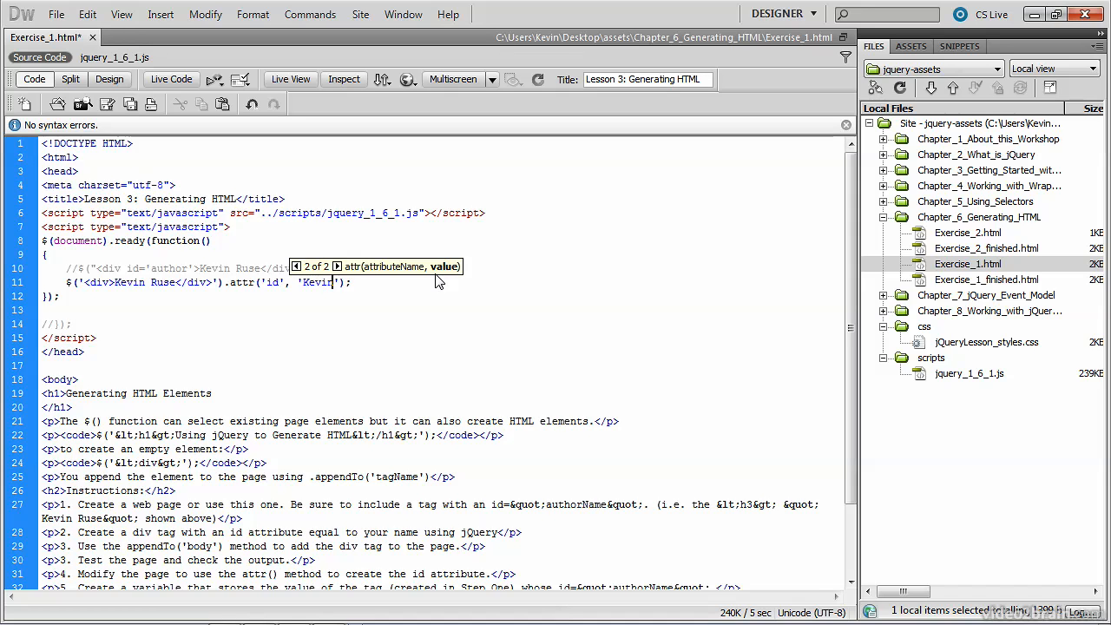
type("Ruse")
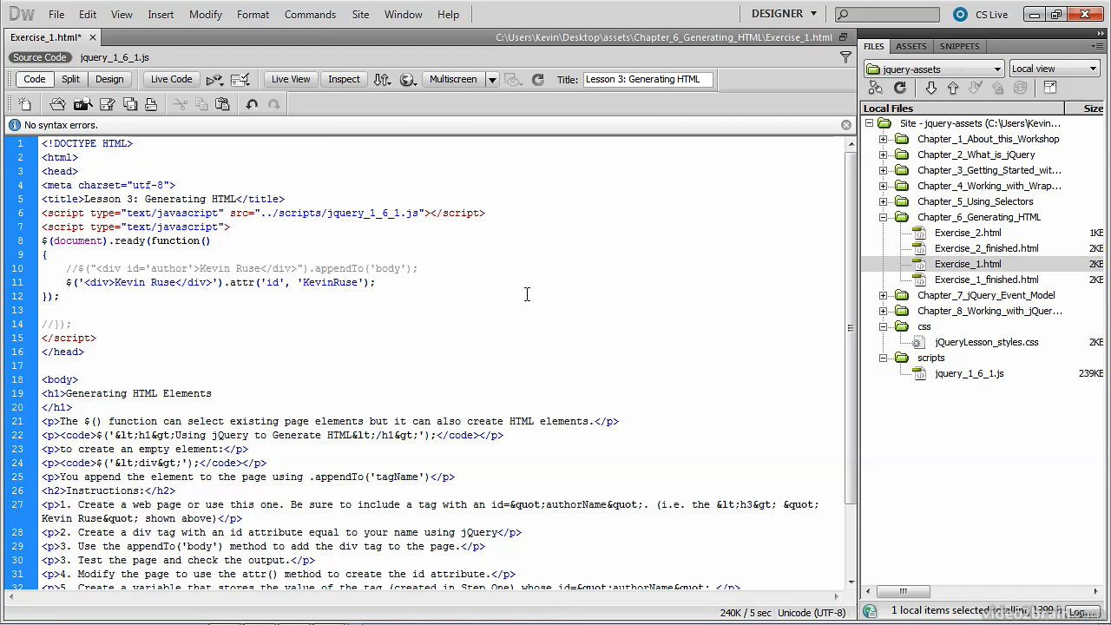
mouse_move(680, 271)
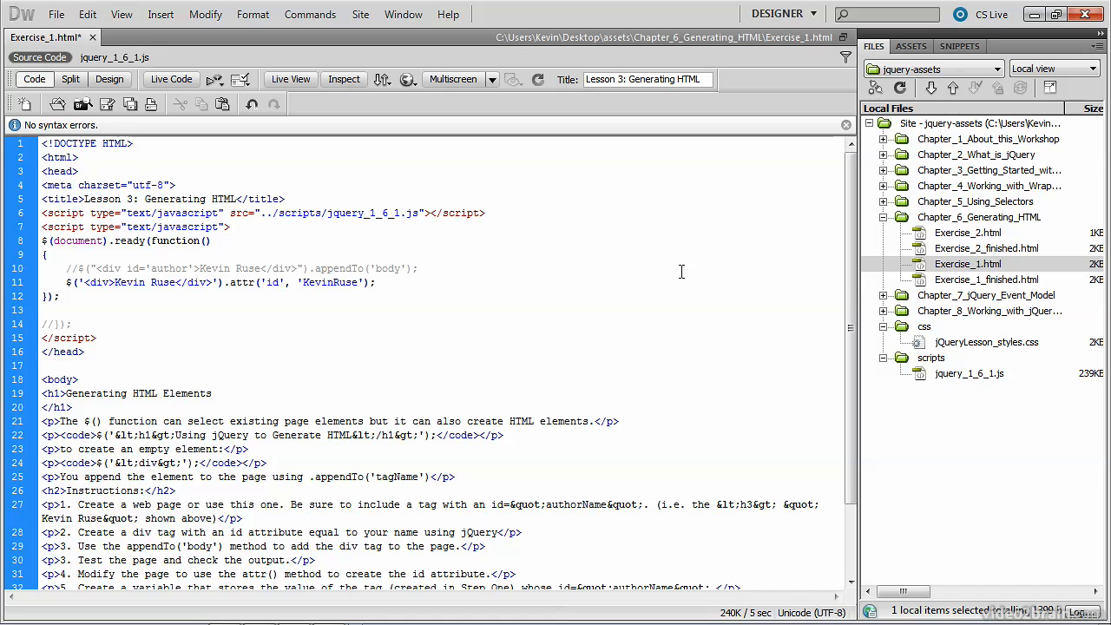
- Chain .appendTo('body') onto the new name-div statement
type(".appendTo('body")
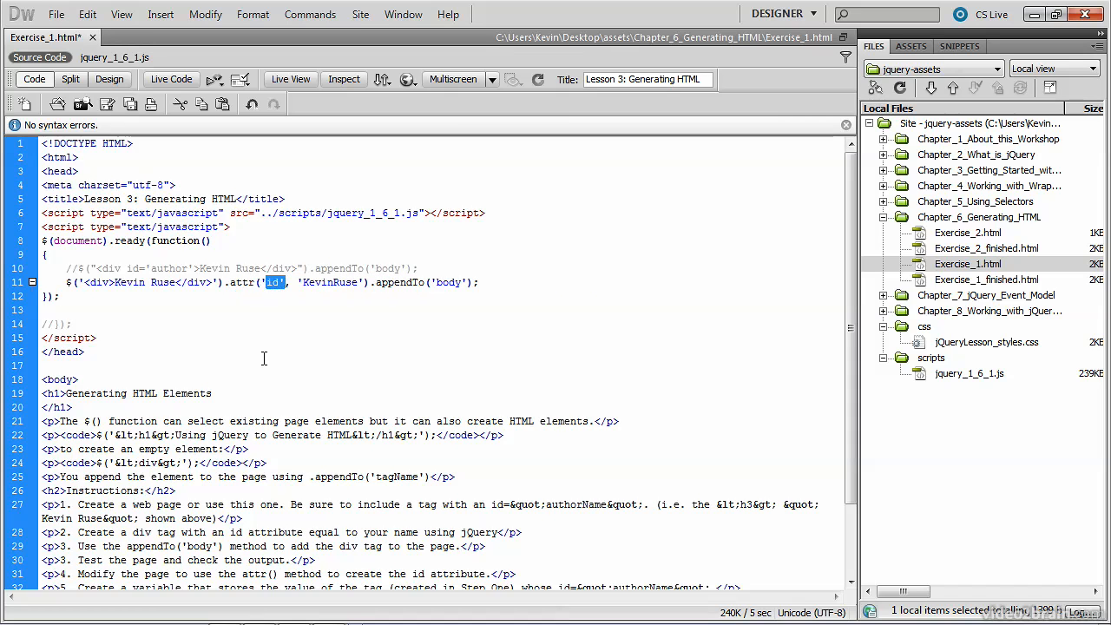
double_click(329, 281)
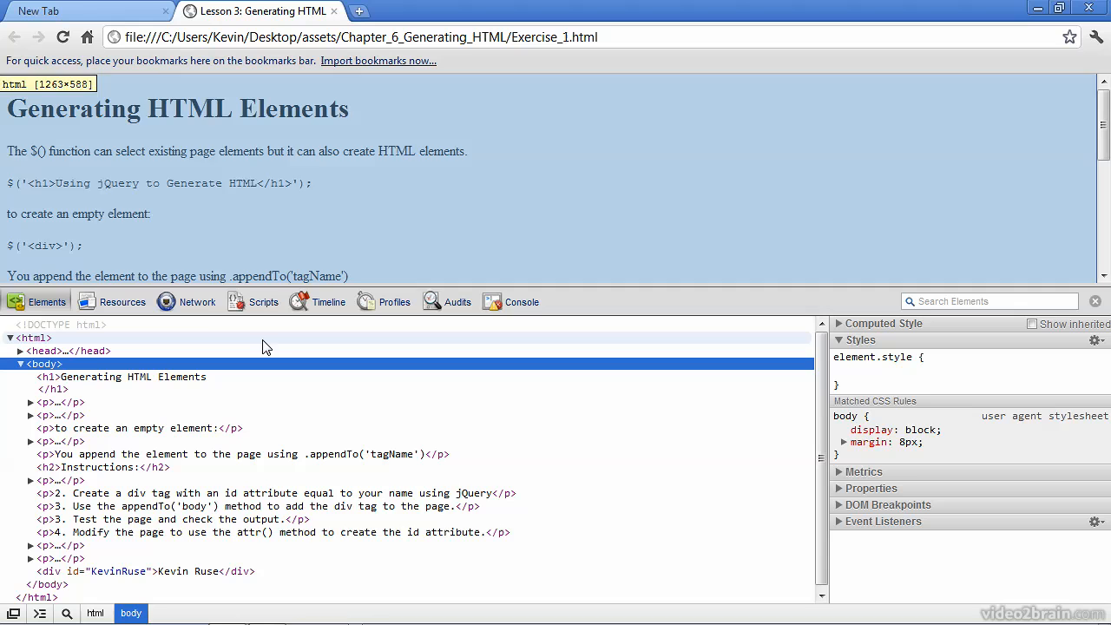
mouse_move(252, 316)
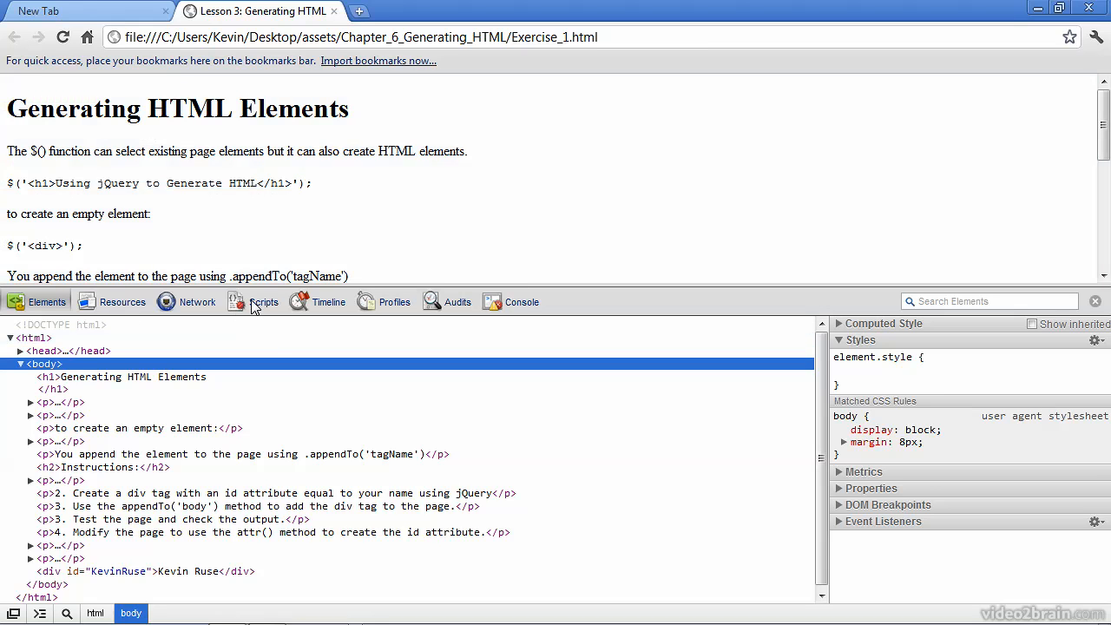
mouse_move(385, 365)
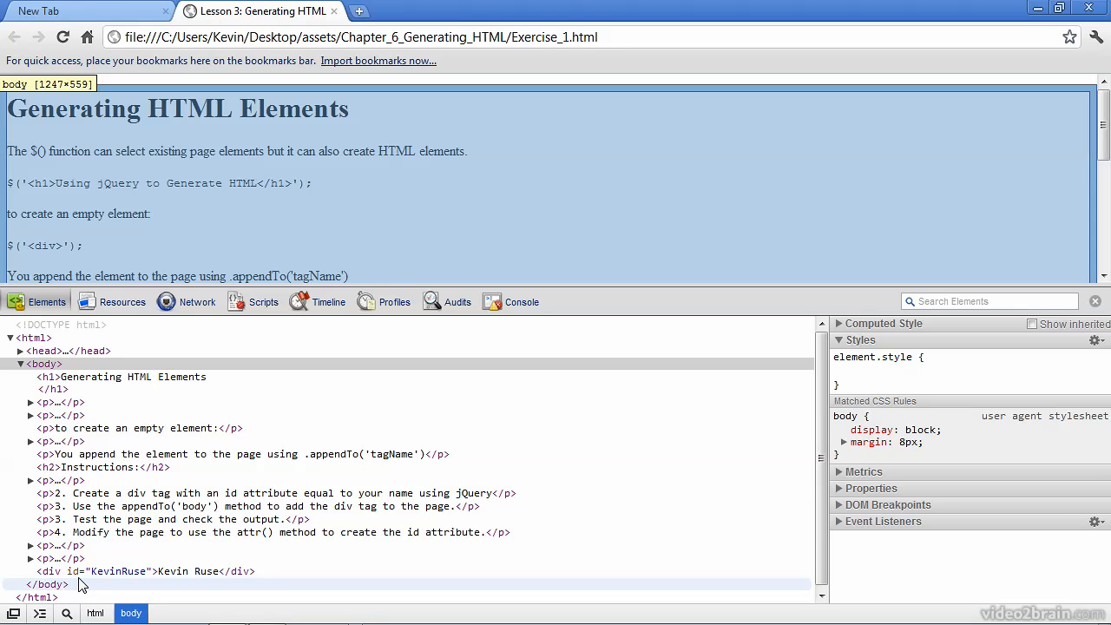
mouse_move(113, 583)
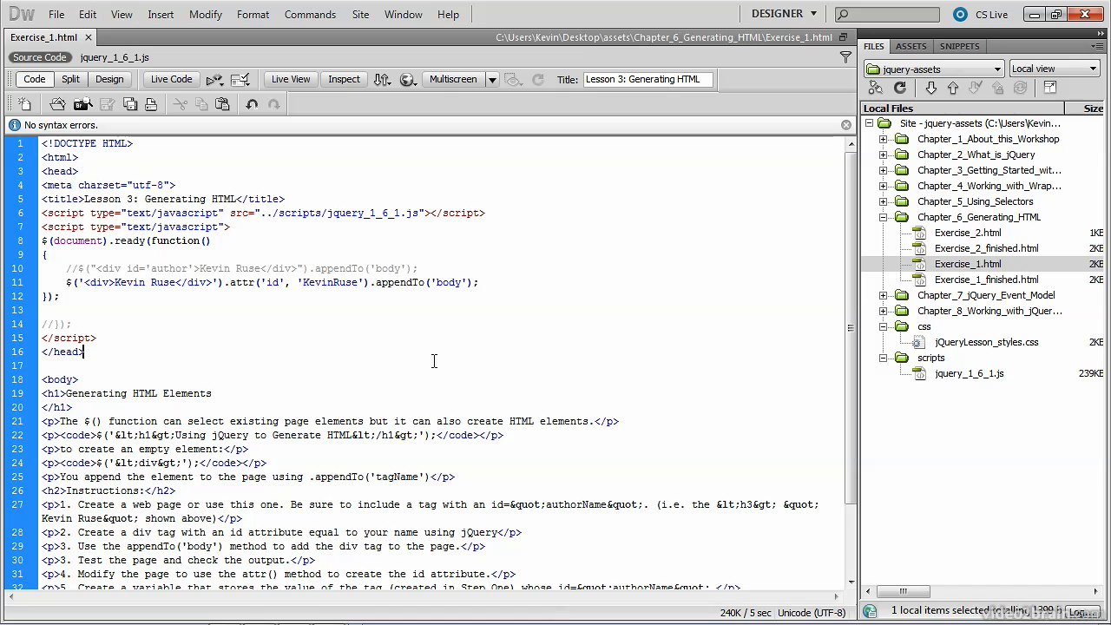
mouse_move(264, 402)
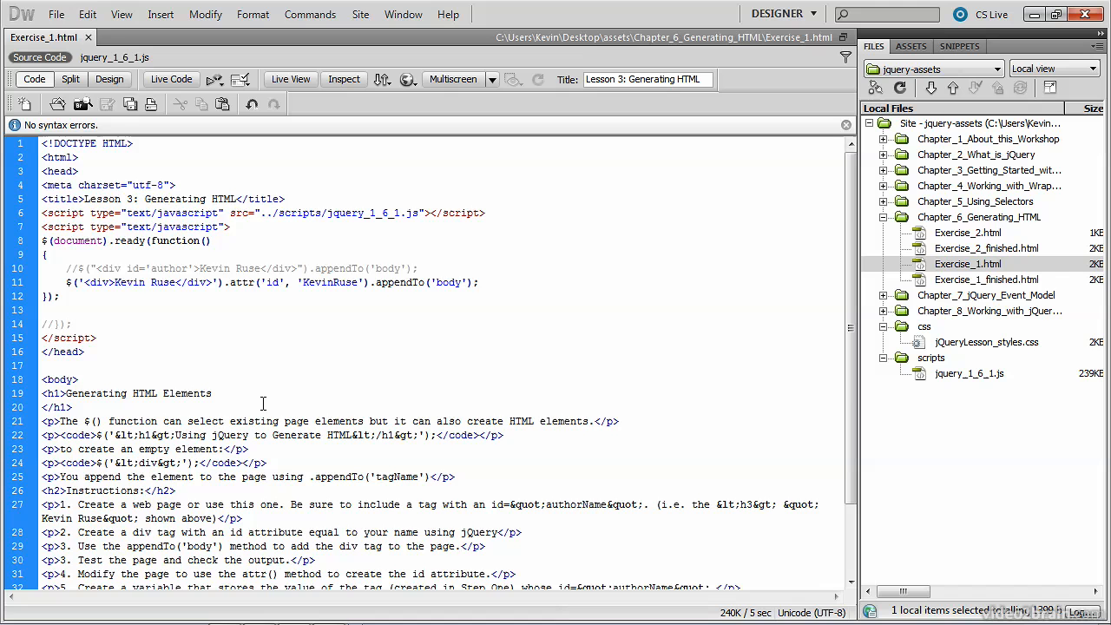
- Add <h3 id="authorName">Kevin Ruse</h3> below the appendTo paragraph
scroll("down", 3)
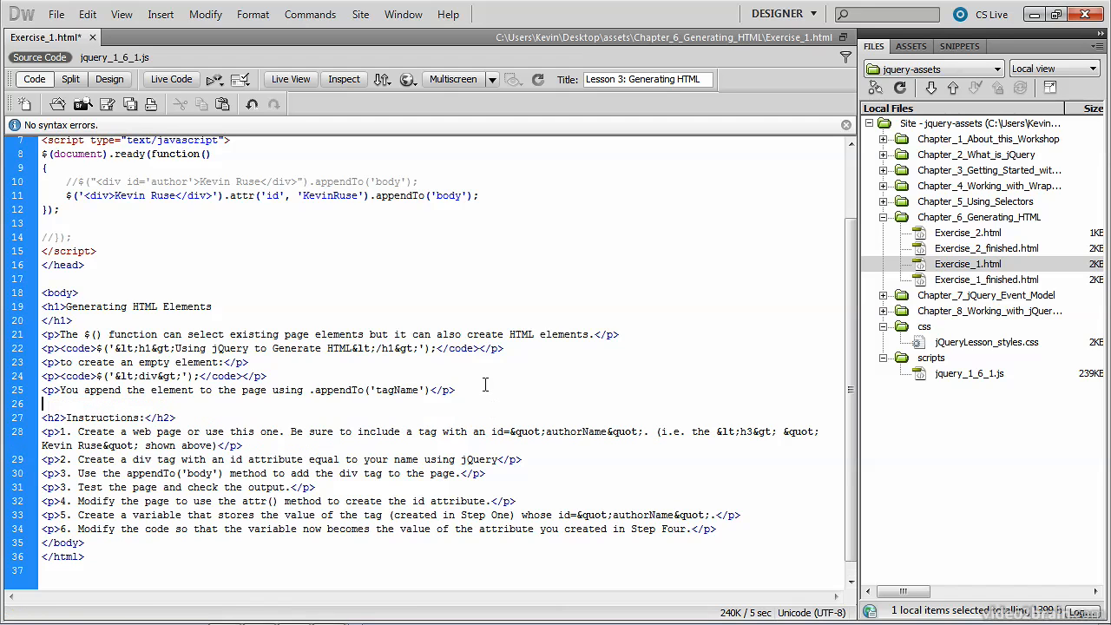
type("<h3 id=\"authorName\">Kevin Ruse</h3>")
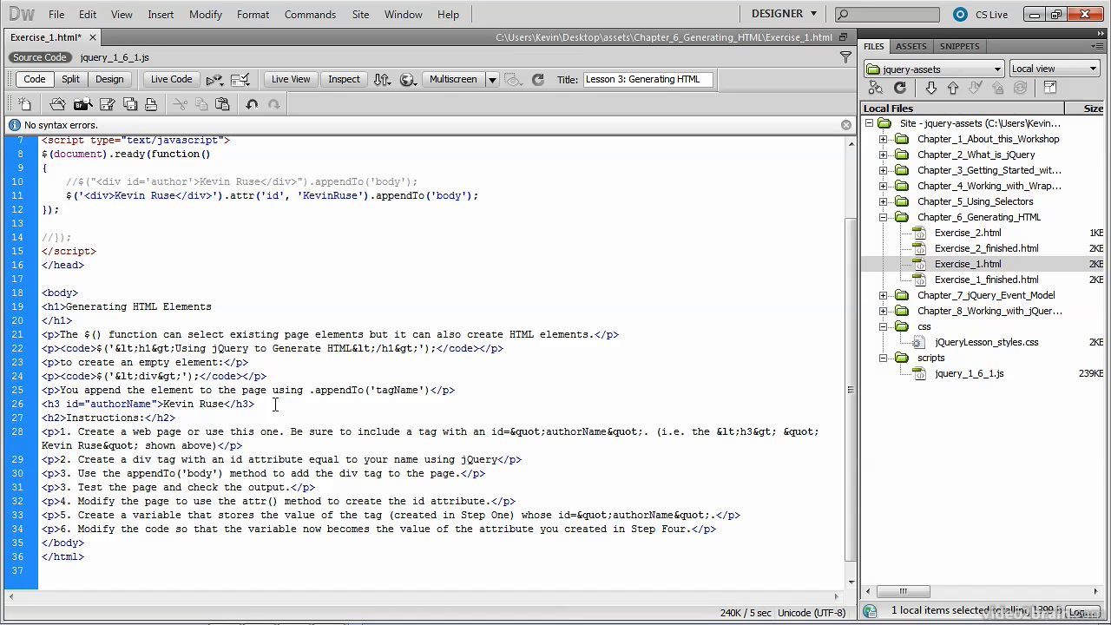
left_click(253, 402)
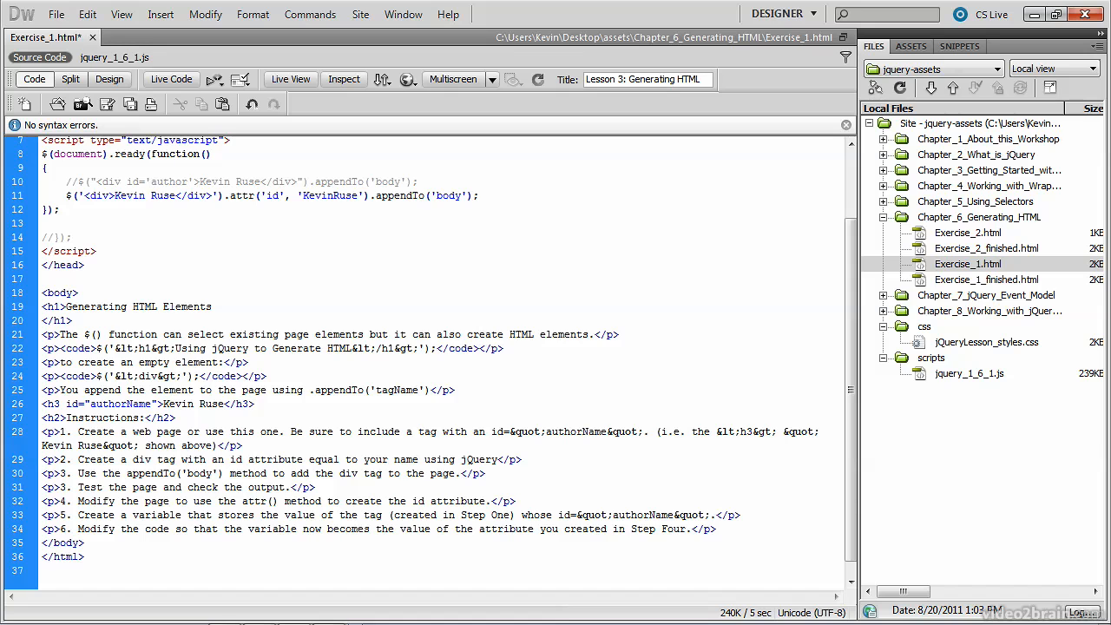
left_click(253, 403)
type("//")
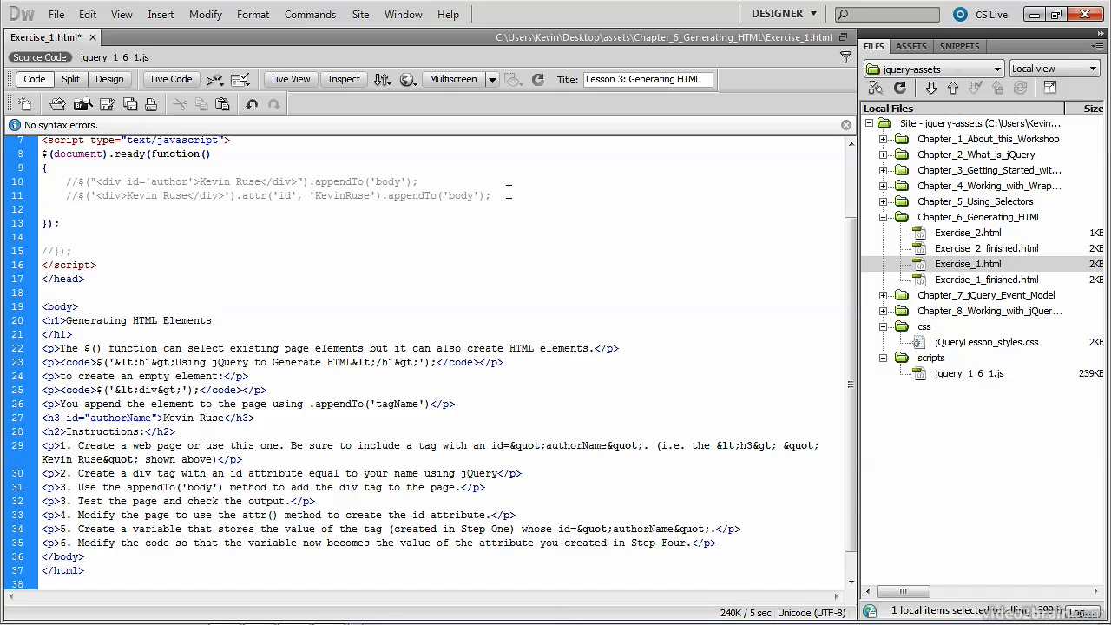
- Declare var authorName = $('#authorName') on the empty line in the ready function
left_click(66, 208)
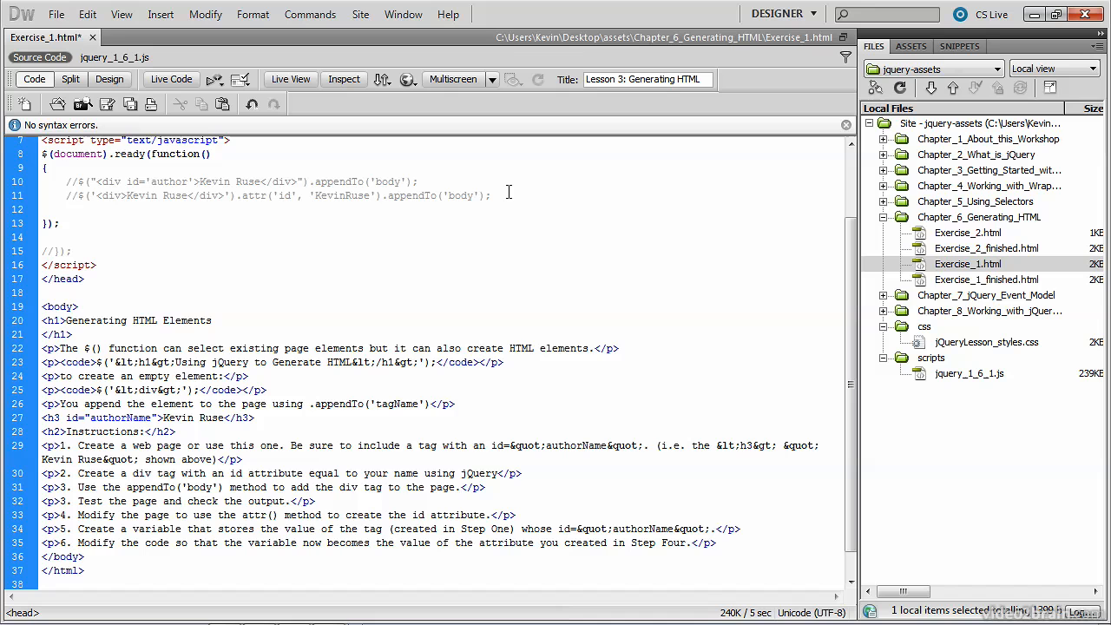
type("var")
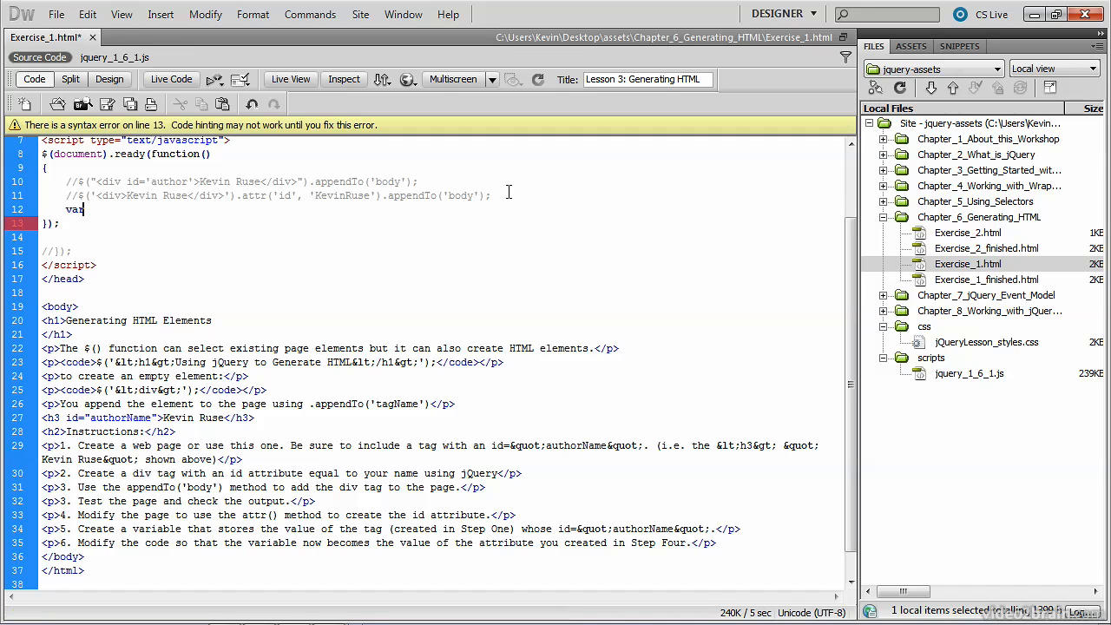
type("authorN")
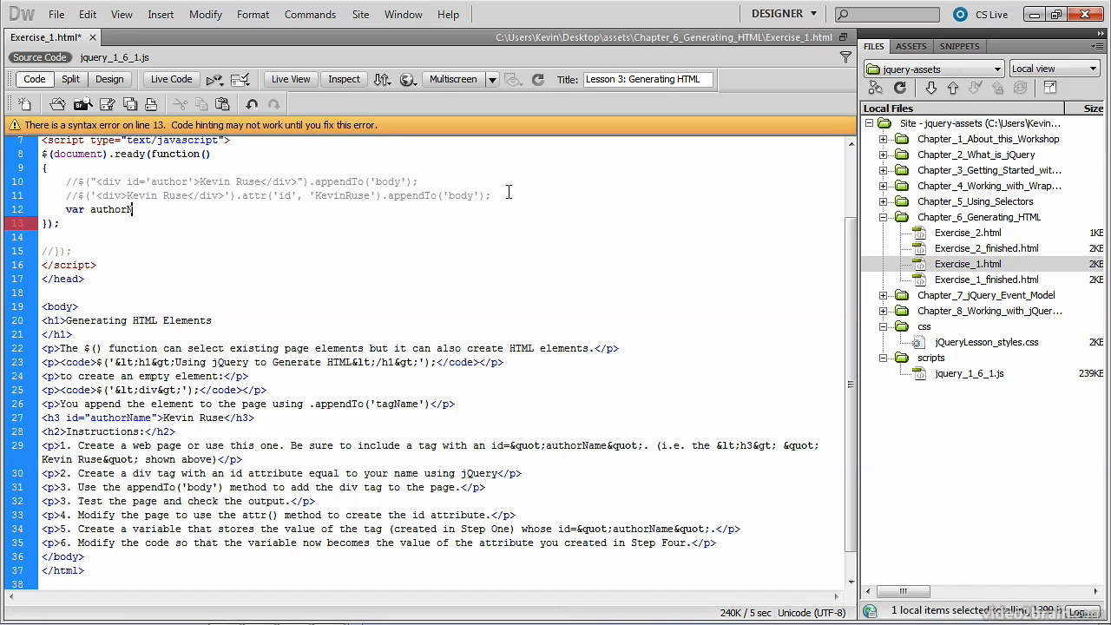
type("ame =")
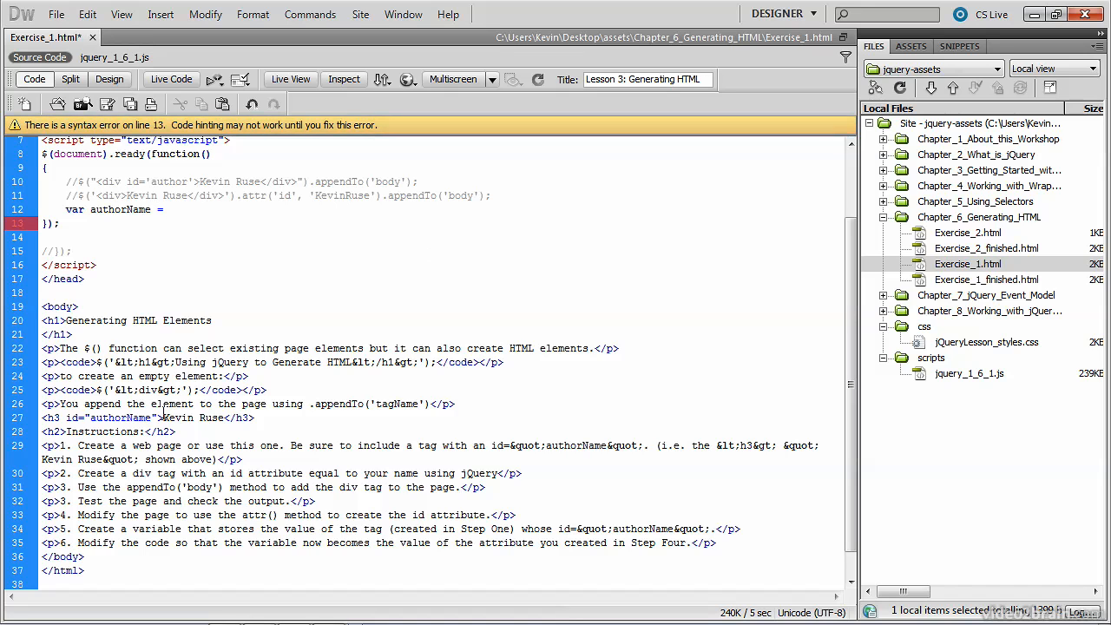
left_click(166, 208)
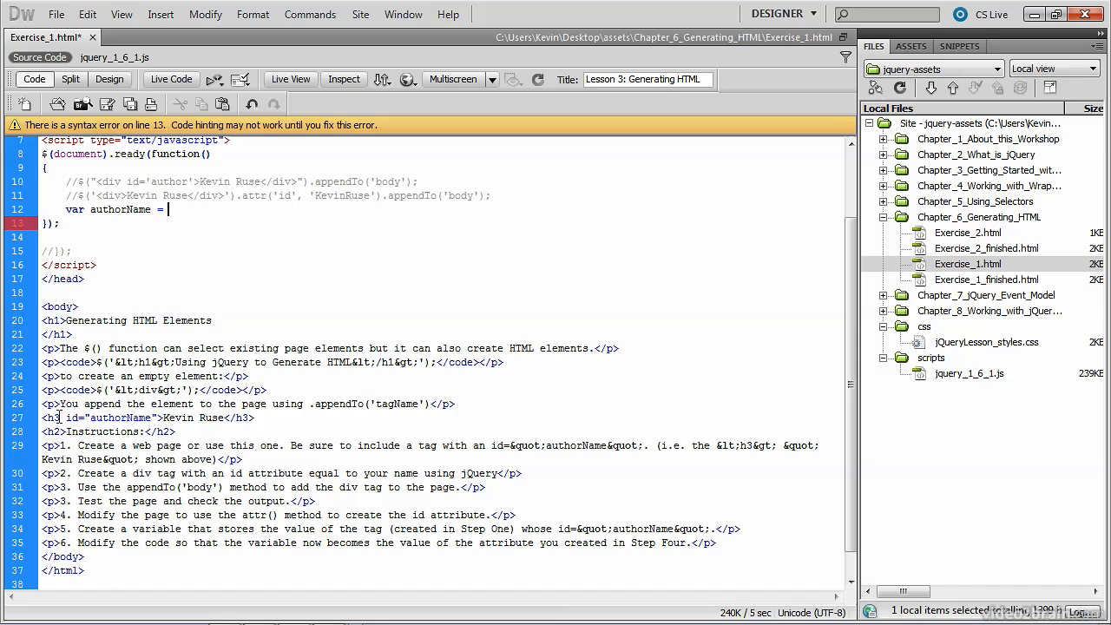
type("$(")
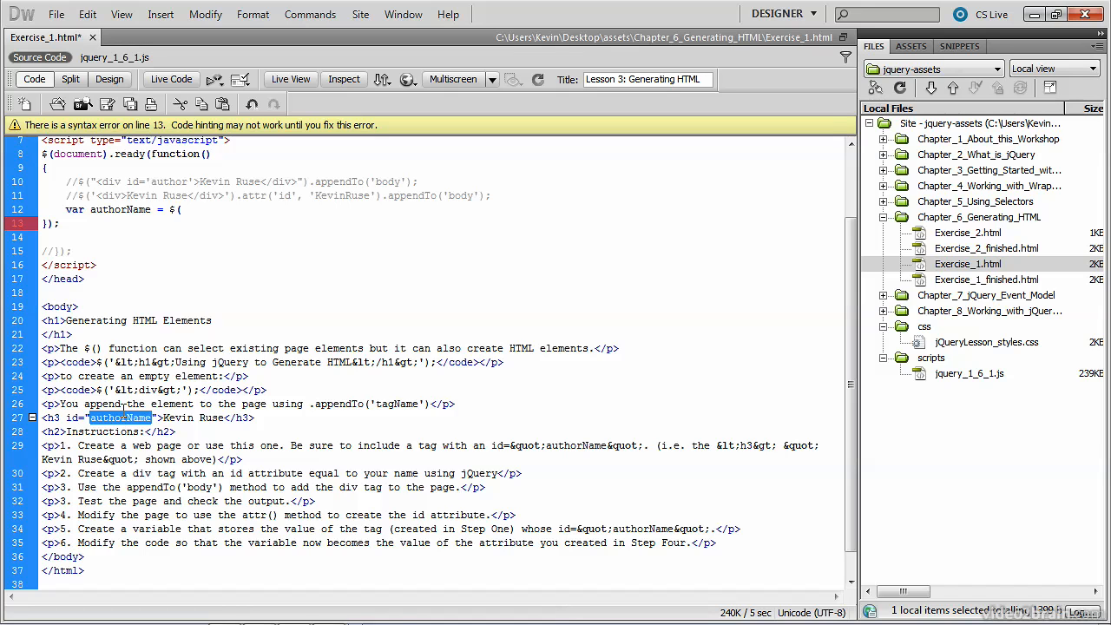
type("'#authorName")
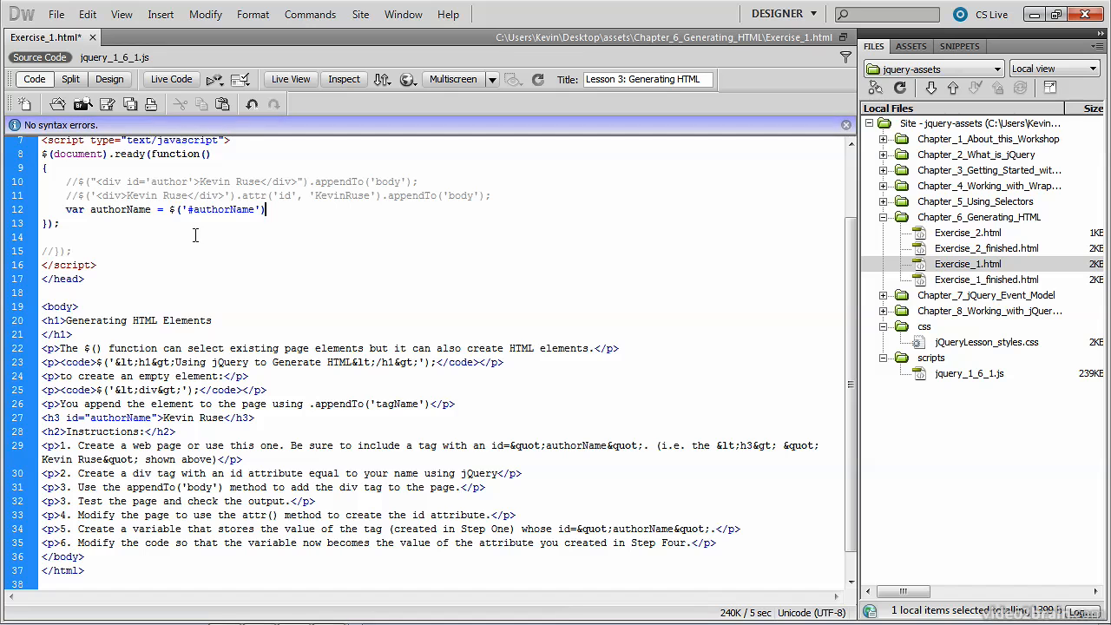
mouse_move(125, 212)
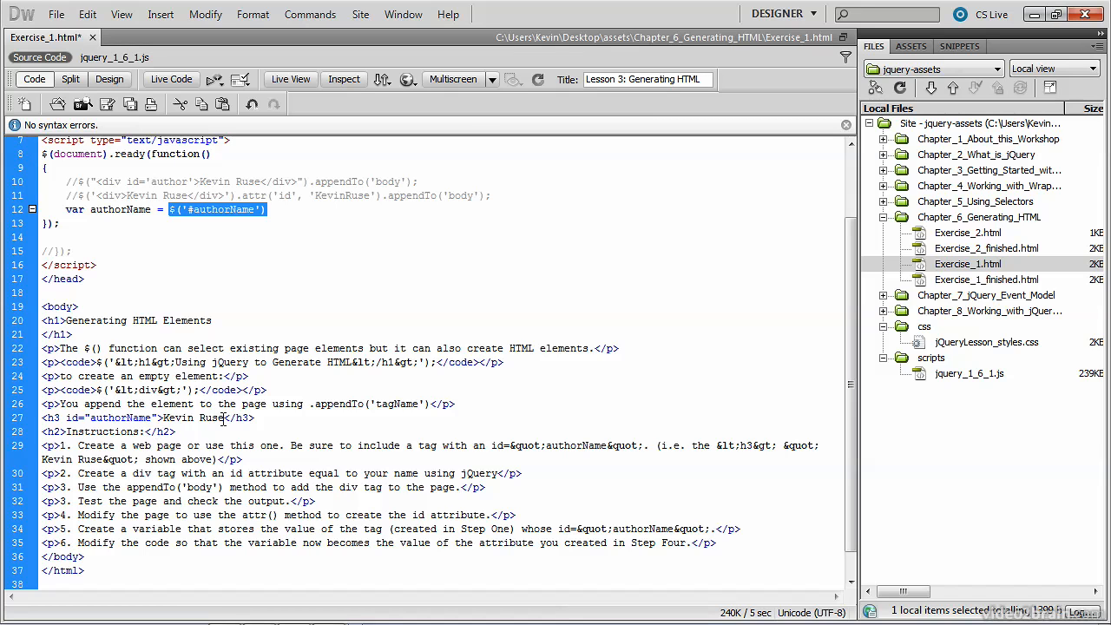
double_click(193, 417)
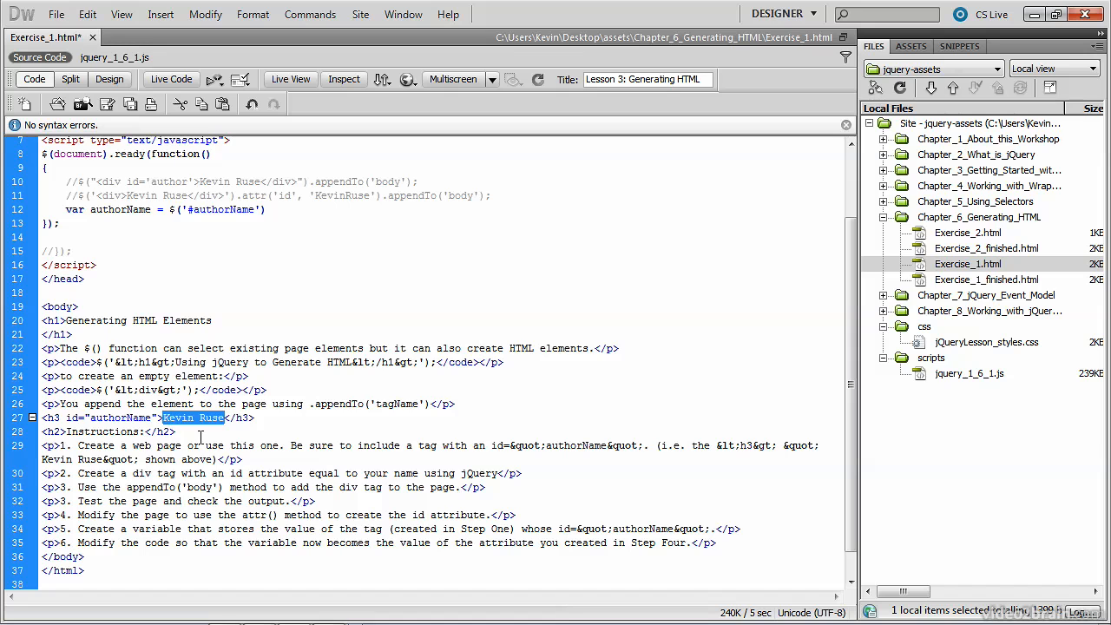
- Append .text() so authorName holds the h3 heading's text
left_click(267, 208)
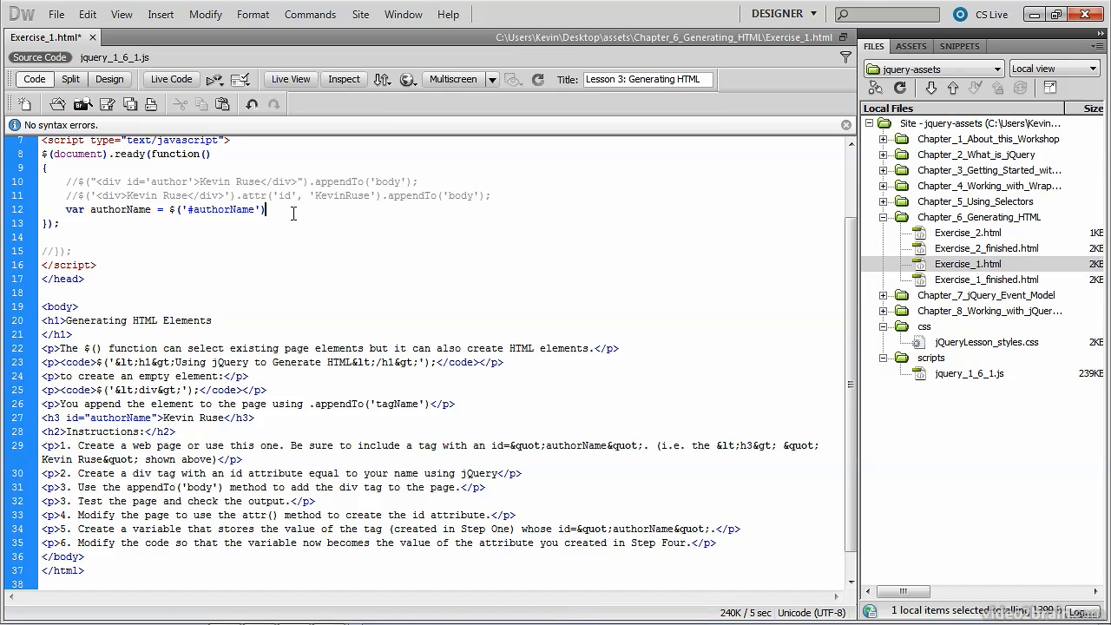
mouse_move(268, 209)
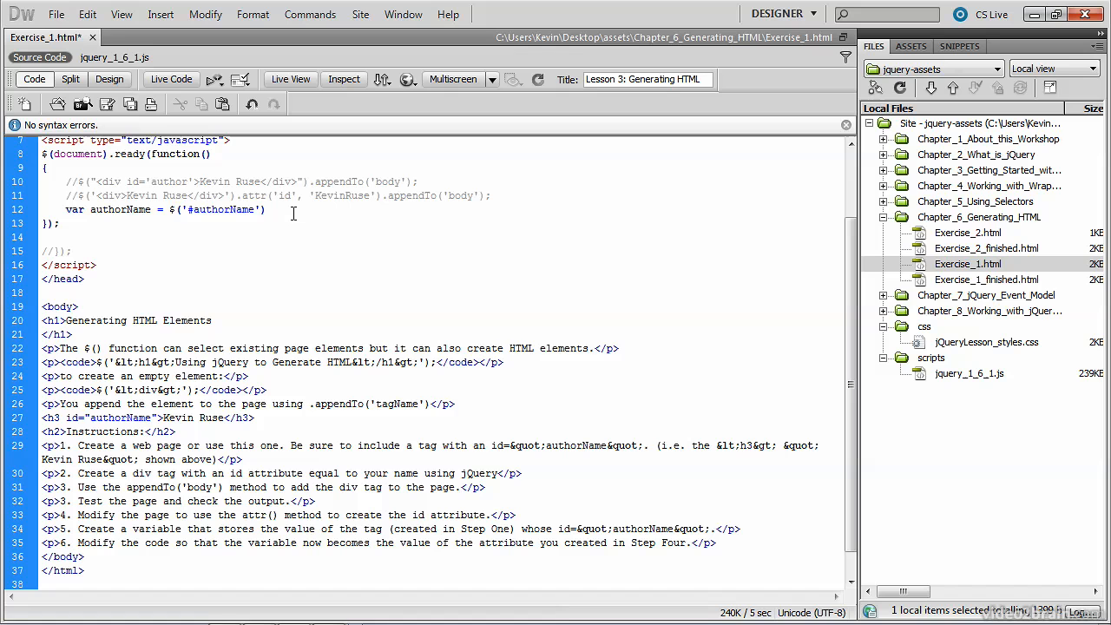
type(".te")
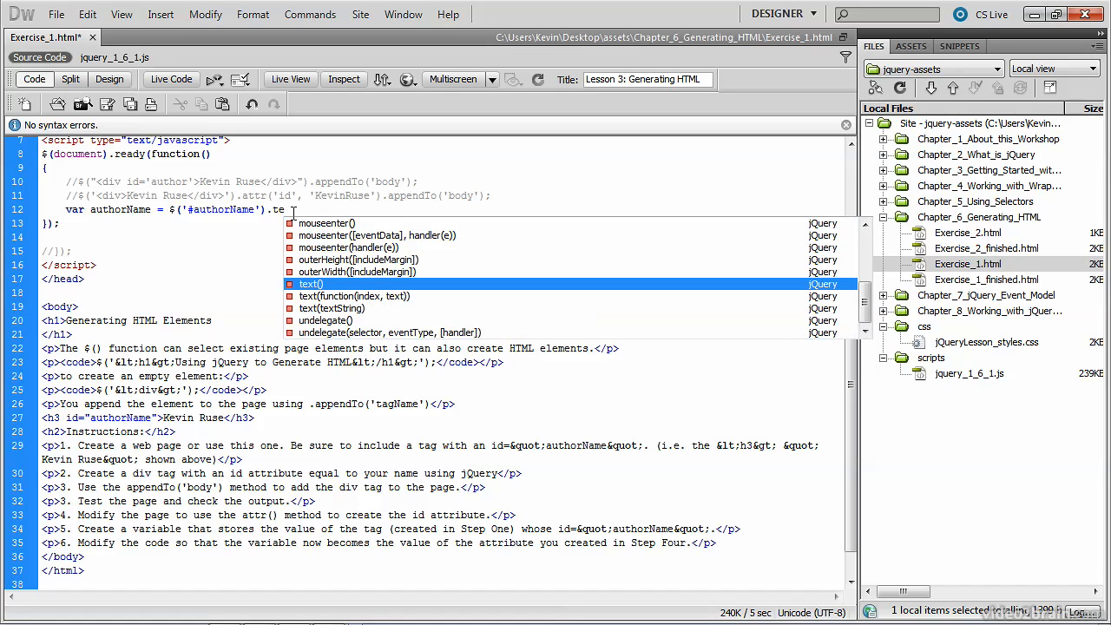
left_click(309, 285)
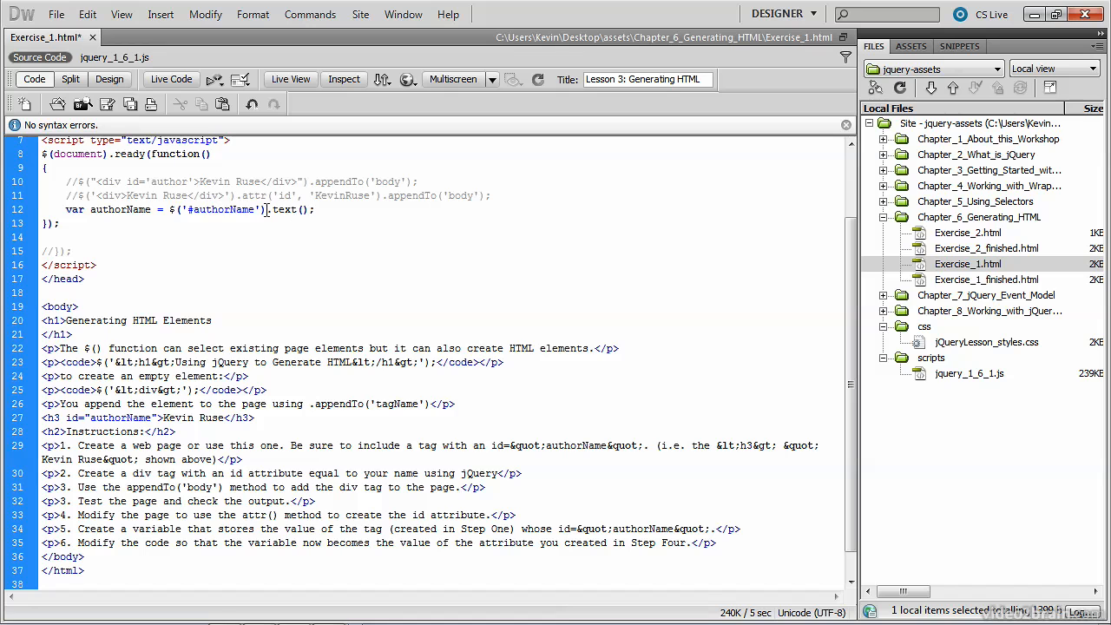
double_click(220, 208)
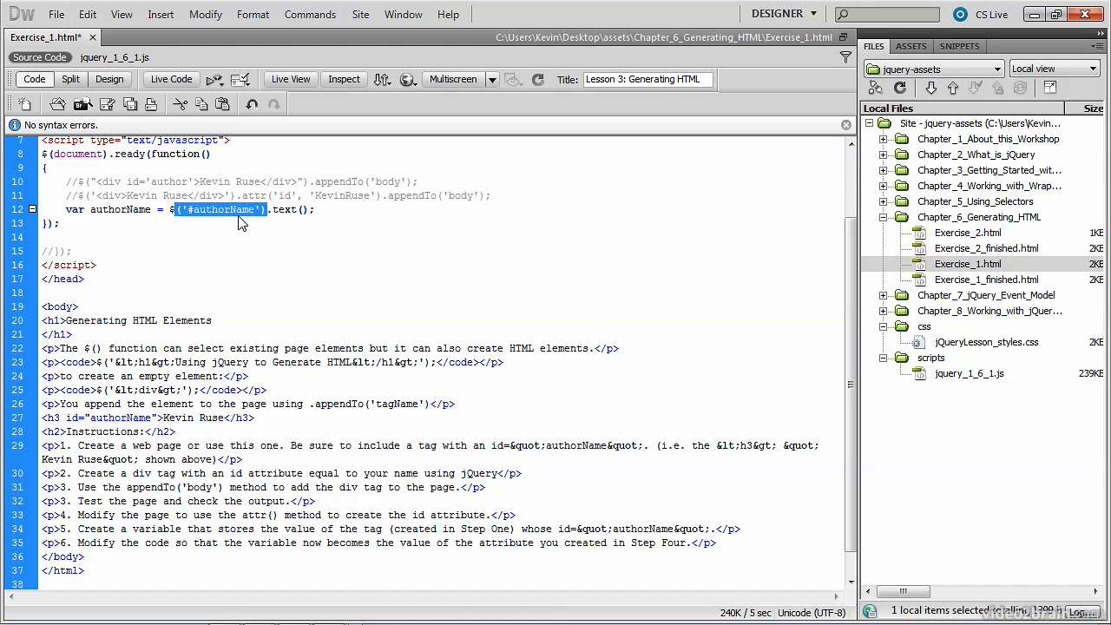
left_click(328, 209)
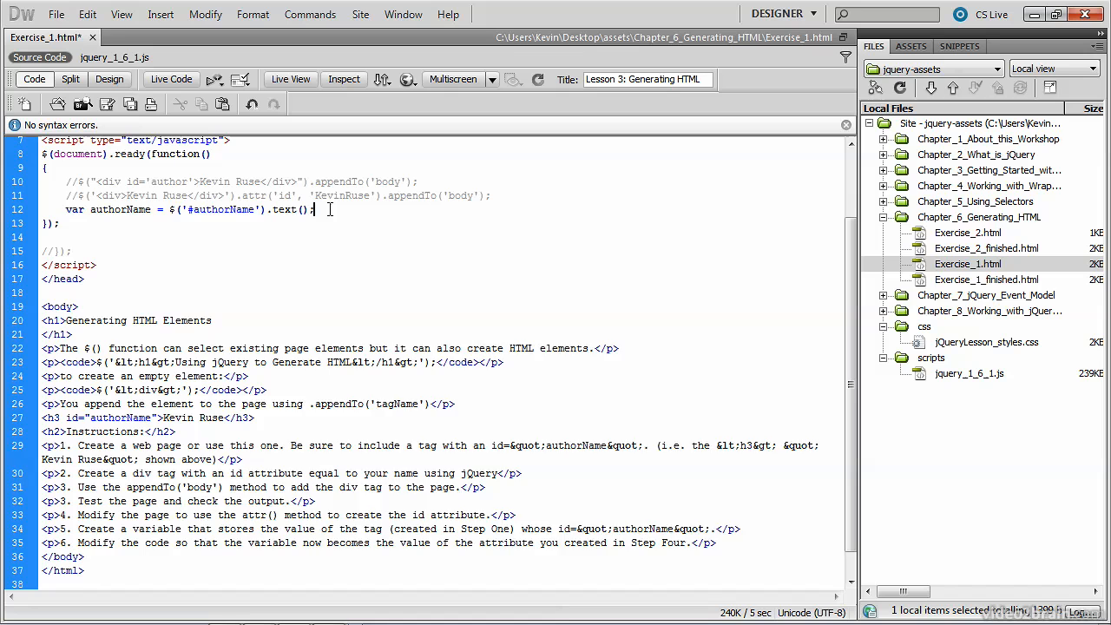
- Add alert(authorName) on the next line and reload the page to test it
key("Return")
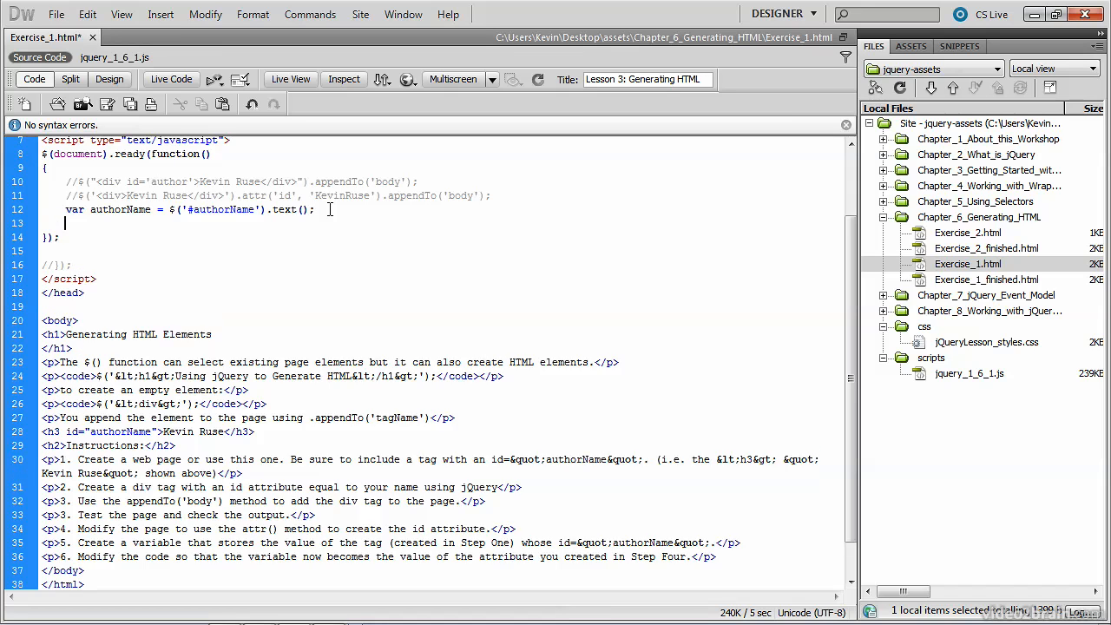
type("alert(")
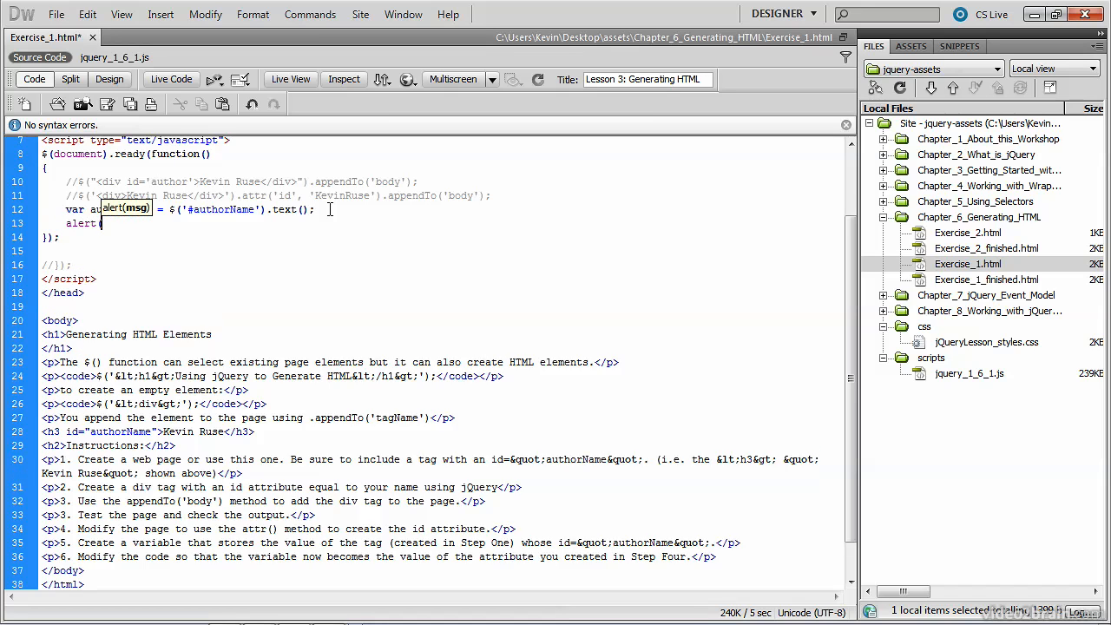
type("authorName);")
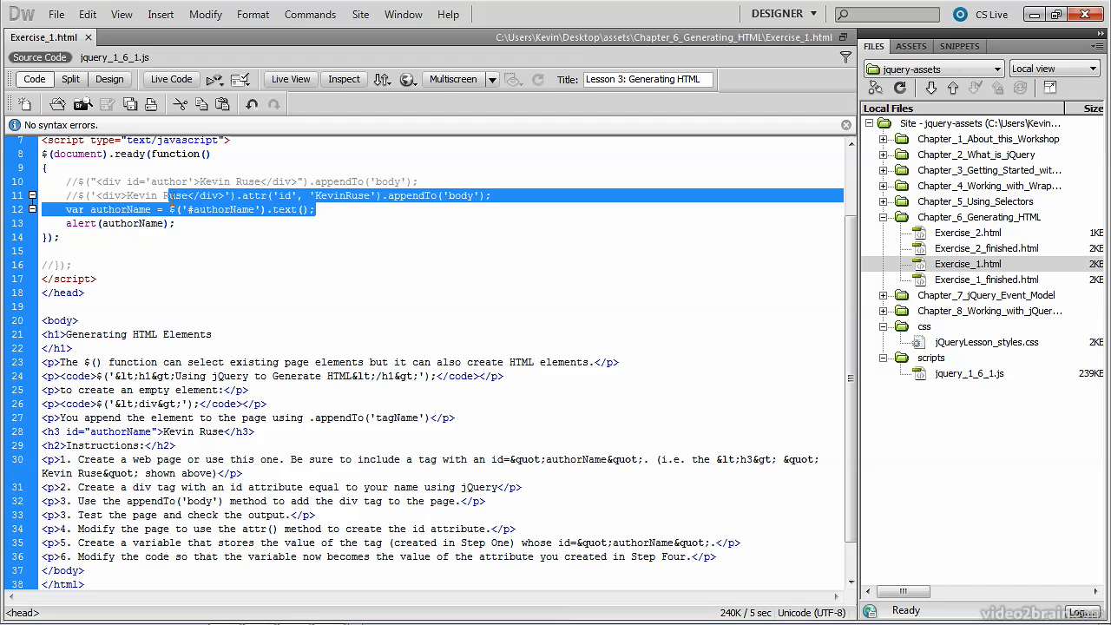
left_click(189, 246)
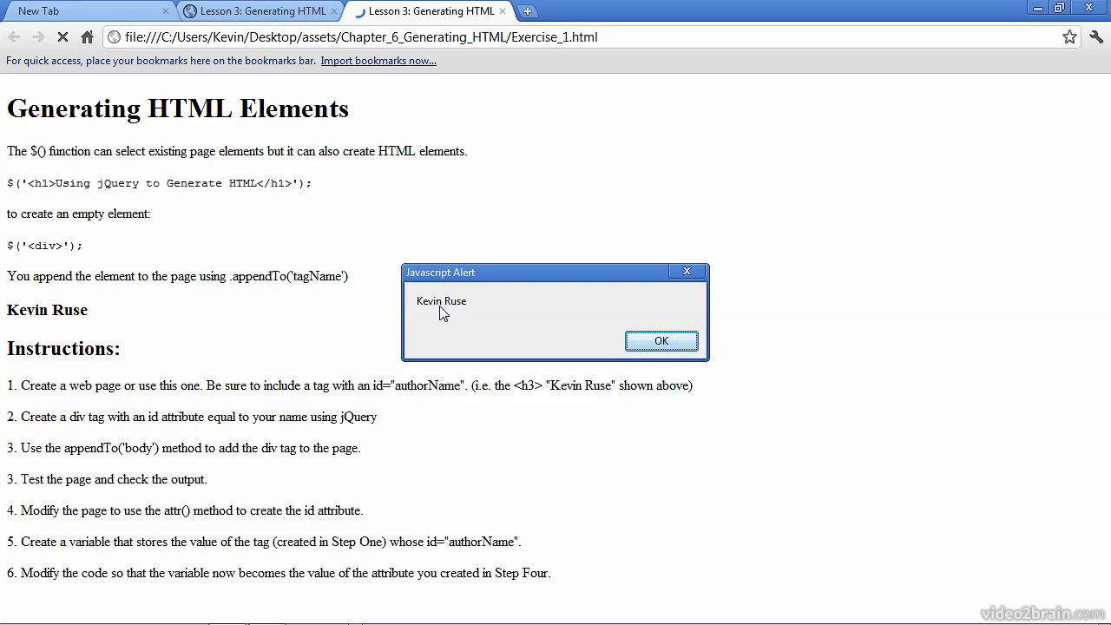
mouse_move(587, 357)
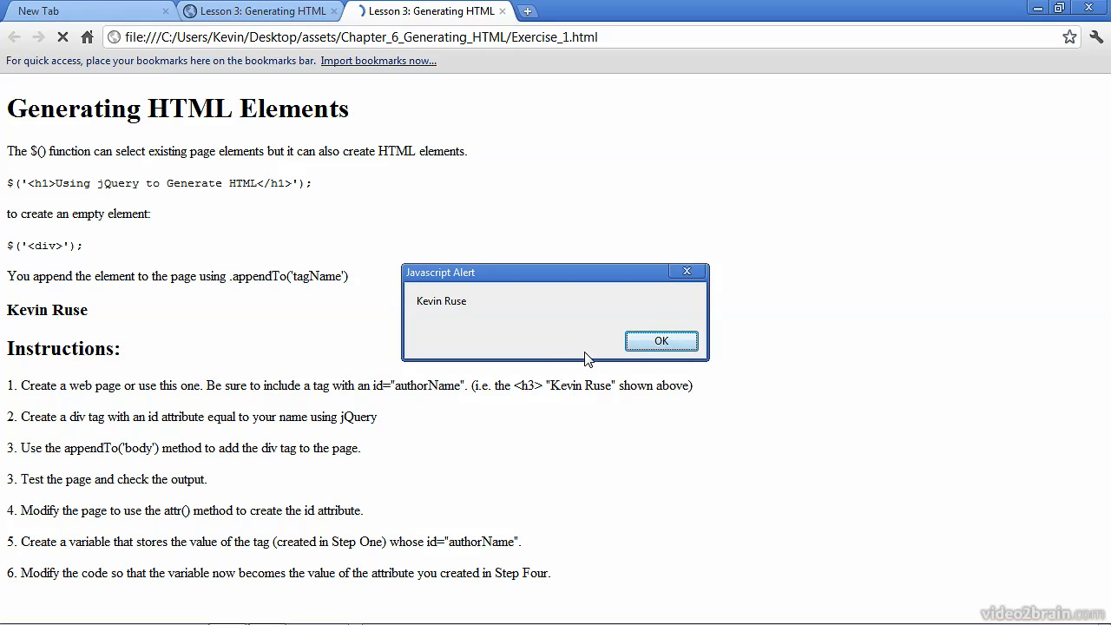
- Dismiss the 'Kevin Ruse' alert in Chrome and return to the Dreamweaver code editor
left_click(661, 341)
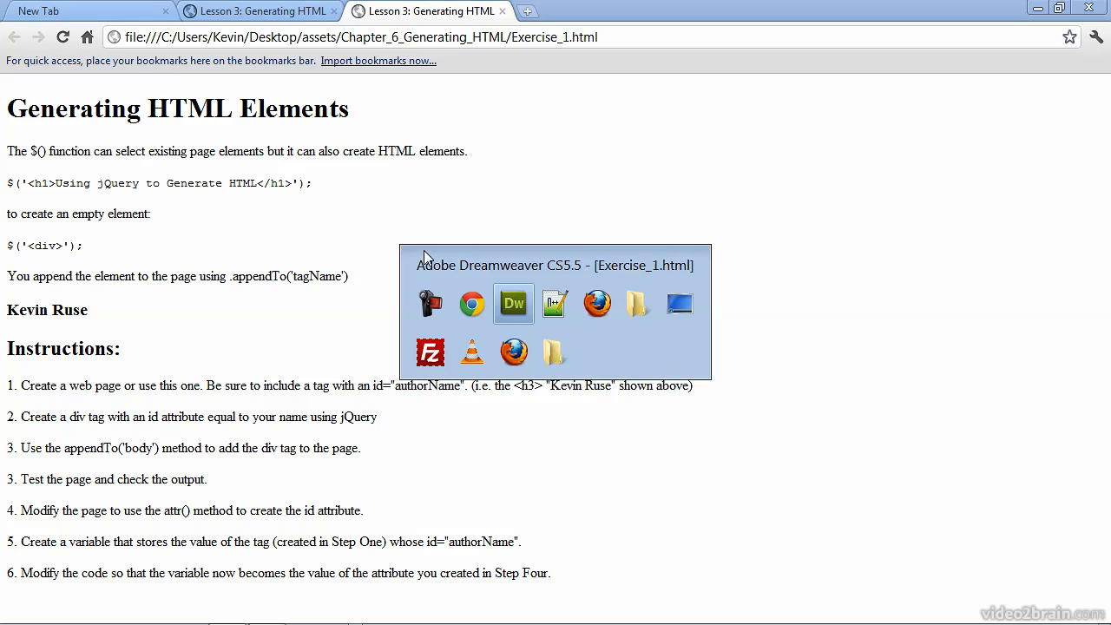
left_click(514, 302)
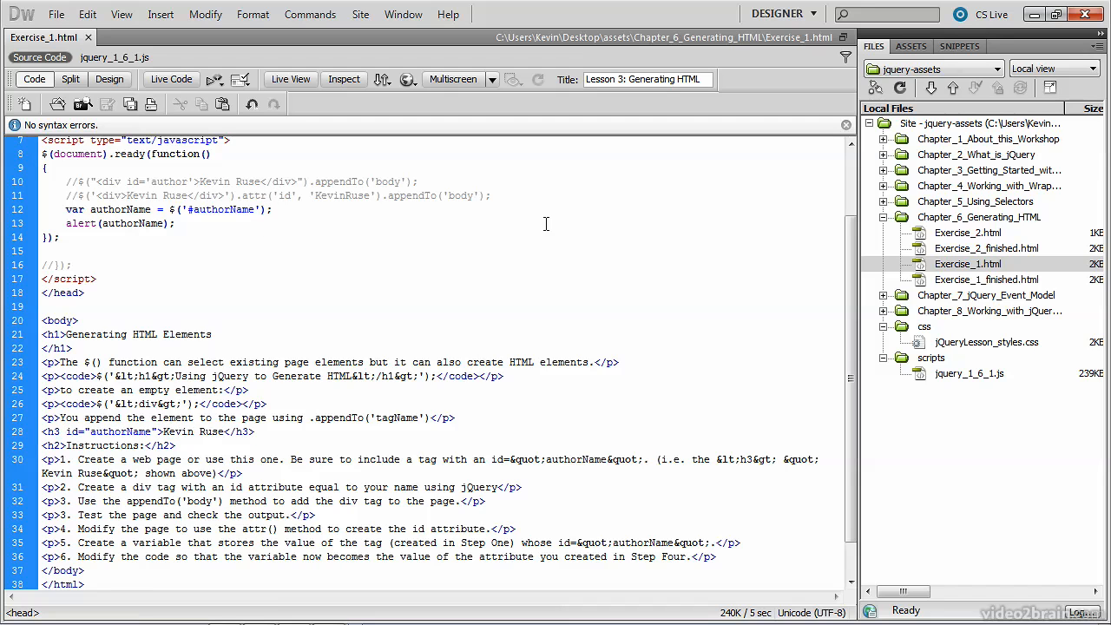
- Finish the authorName .text() read and begin a statement creating $('<div>Kevin Ruse</div>')
type(".text(")
type("//")
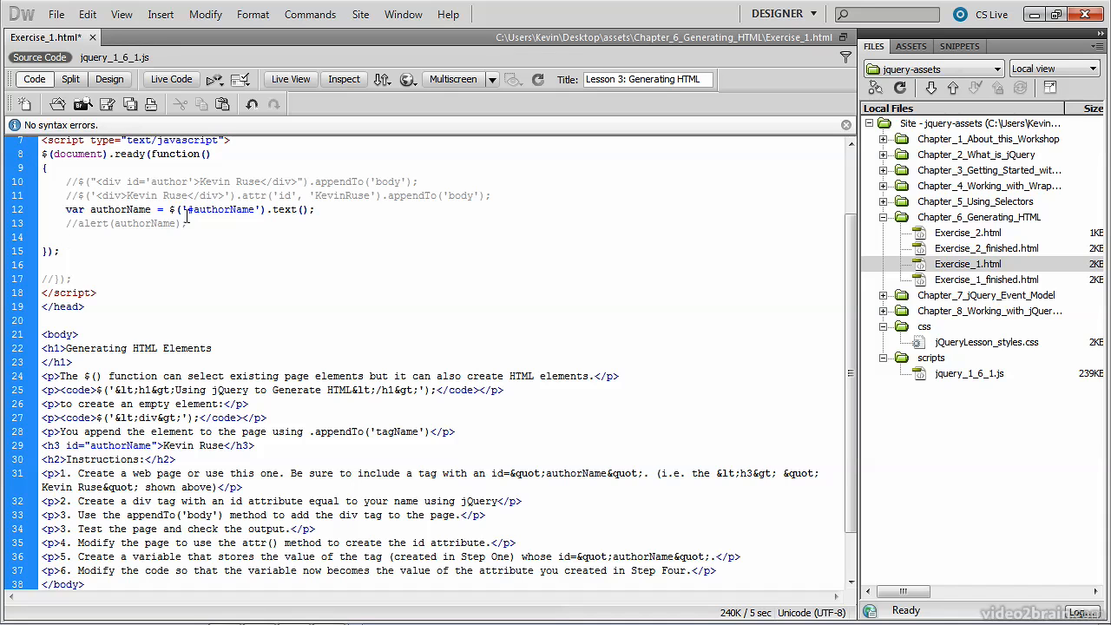
type("$('")
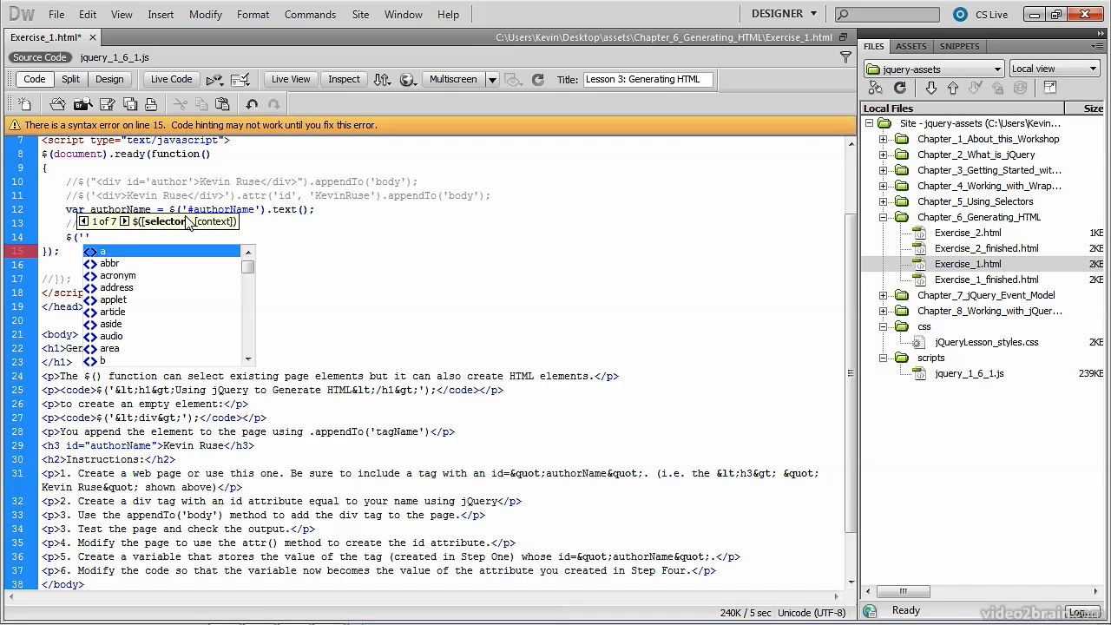
type("<")
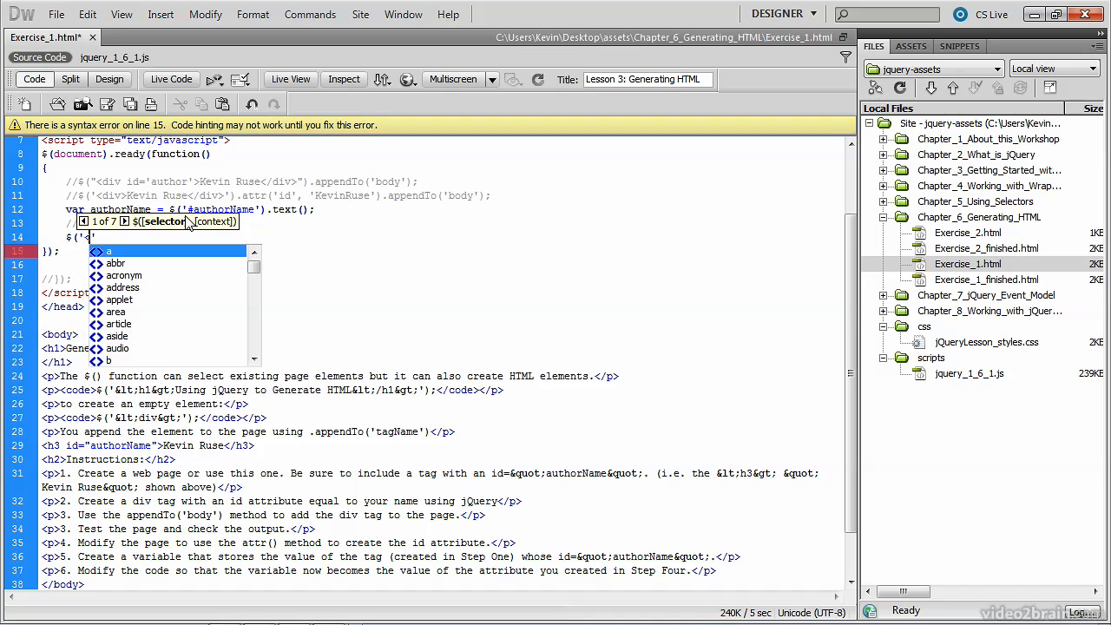
type("div>'")
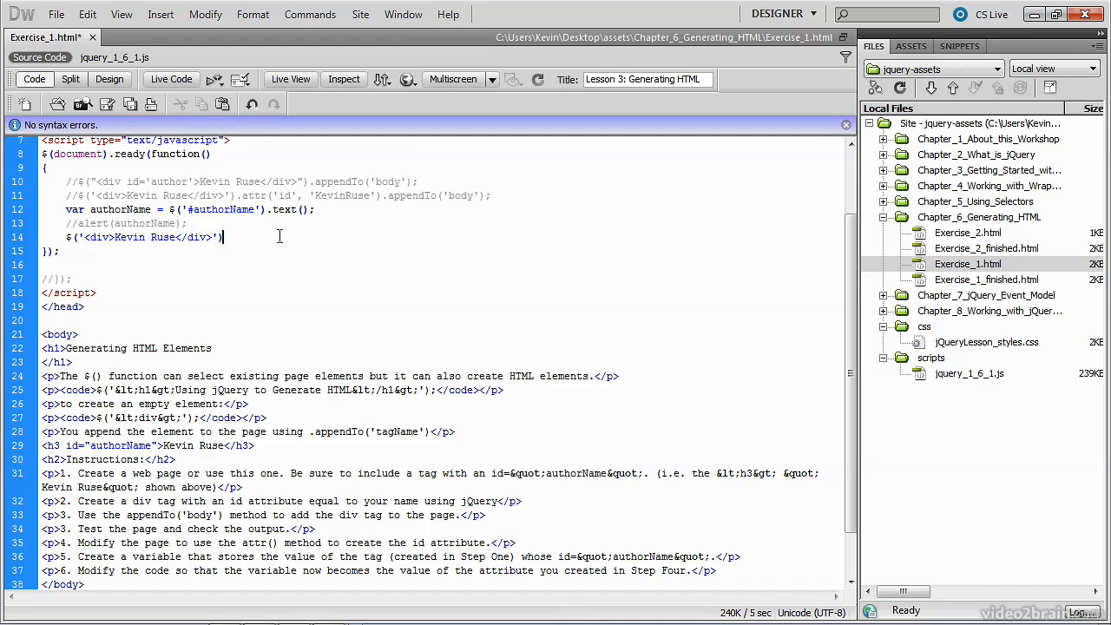
- Chain .attr('id', authorName).appendTo('body'); onto the new div statement
type(".attr('id',")
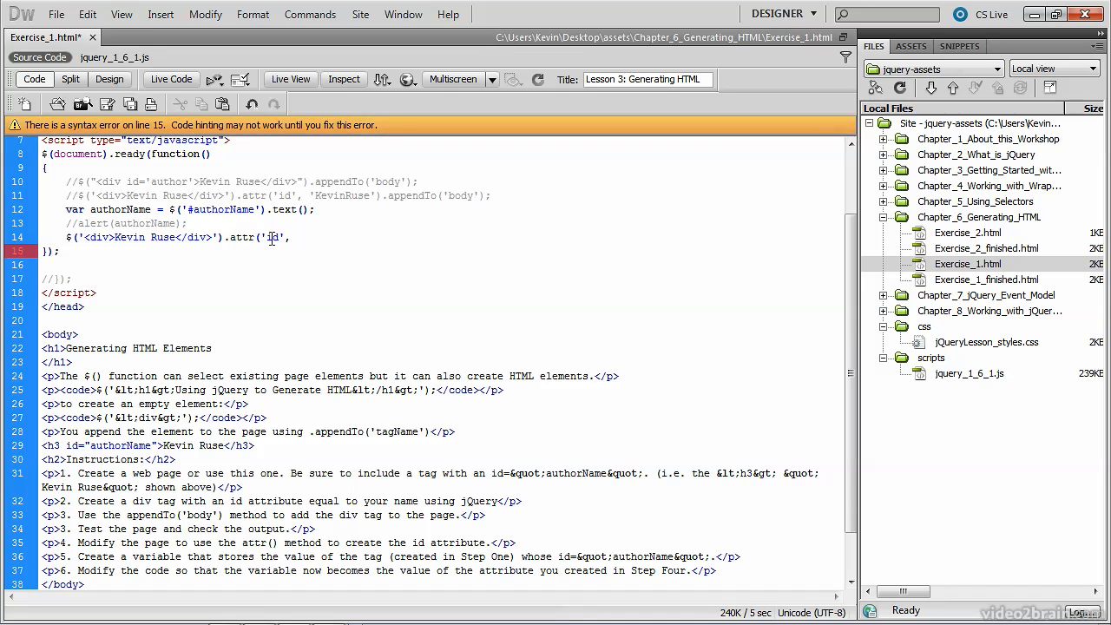
mouse_move(361, 237)
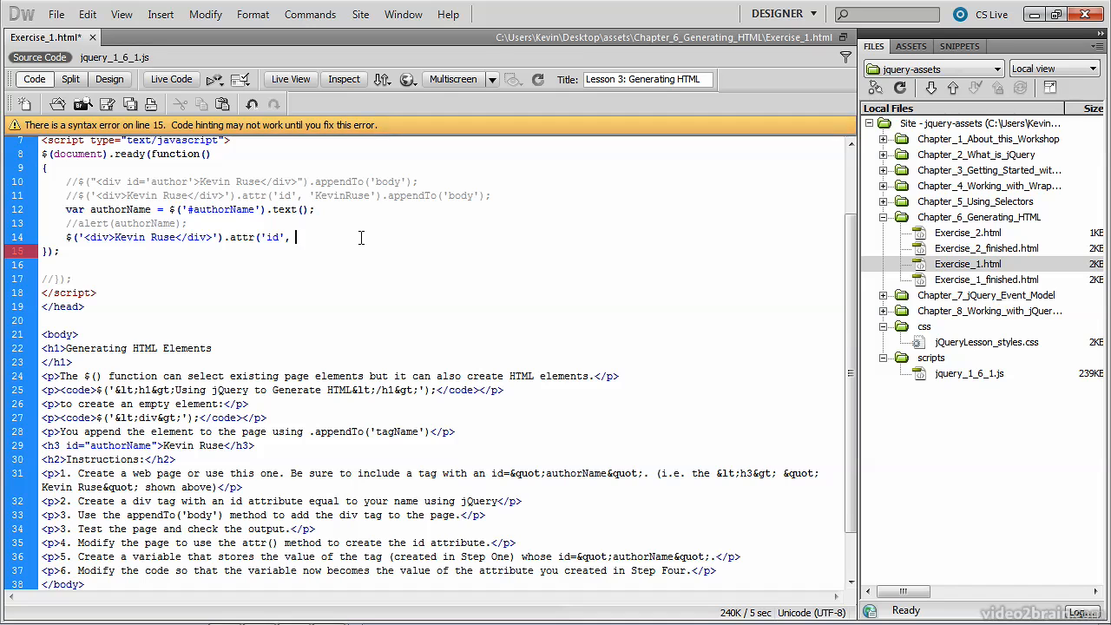
type("author")
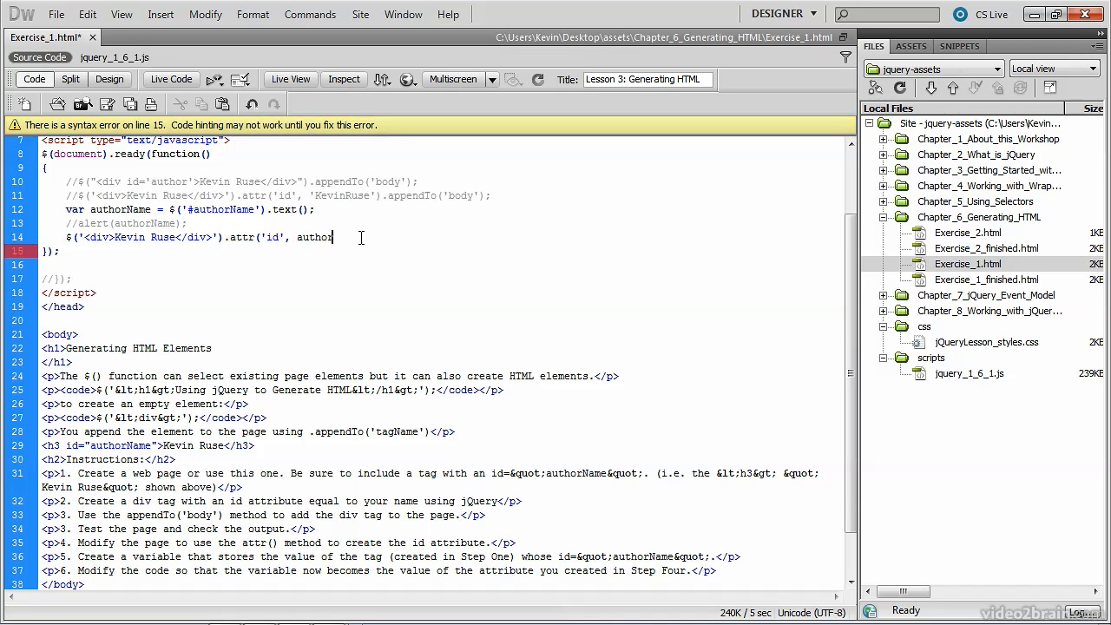
type("Name")
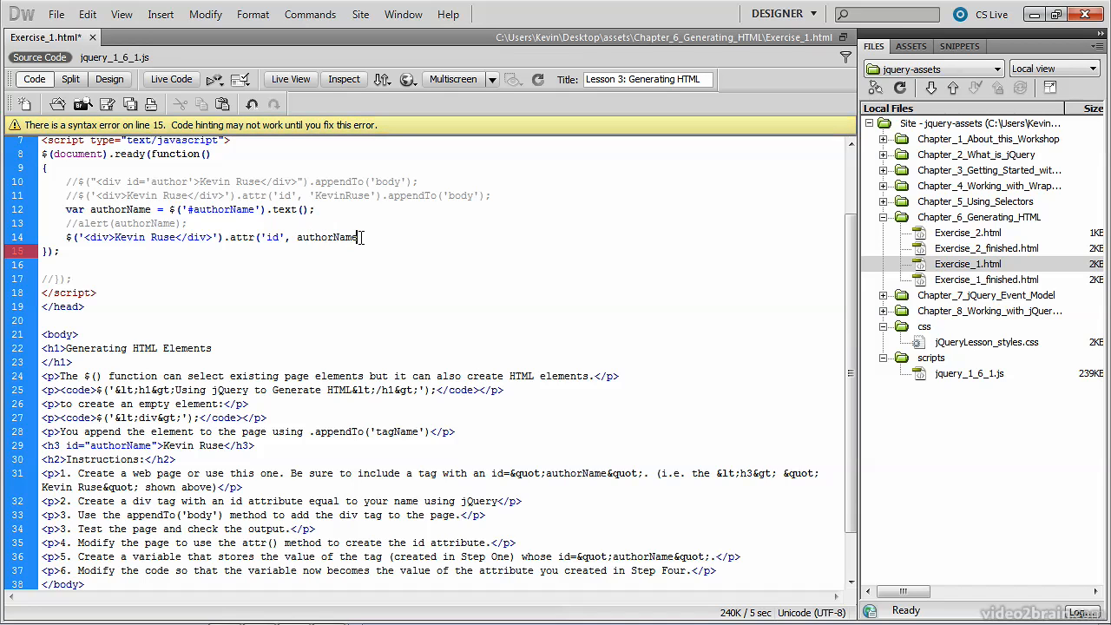
type(".appendTo('body")
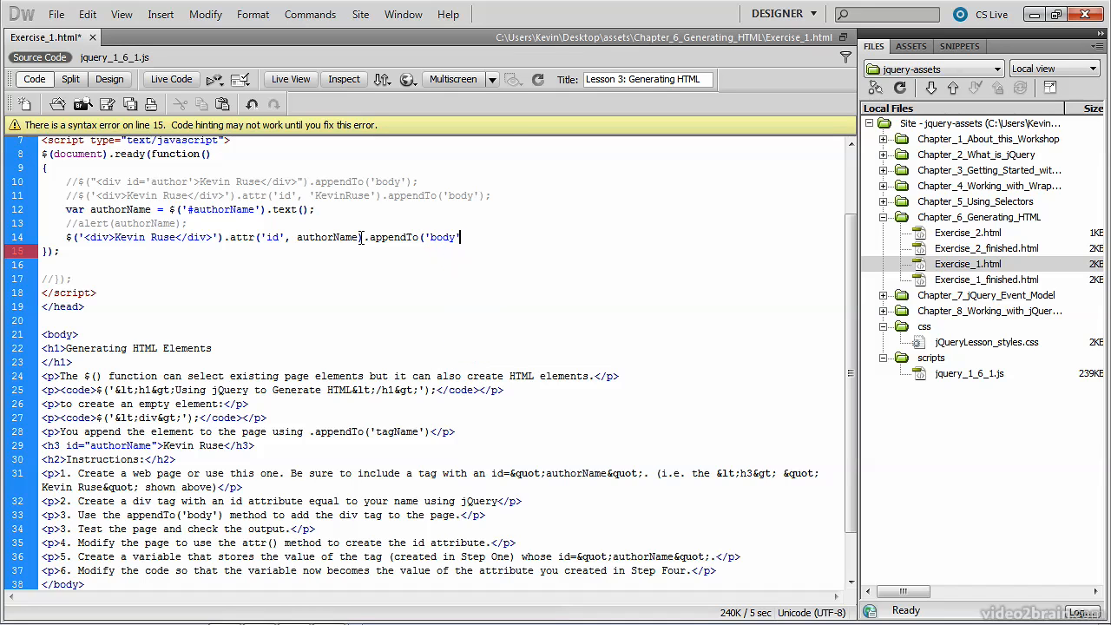
type(";")
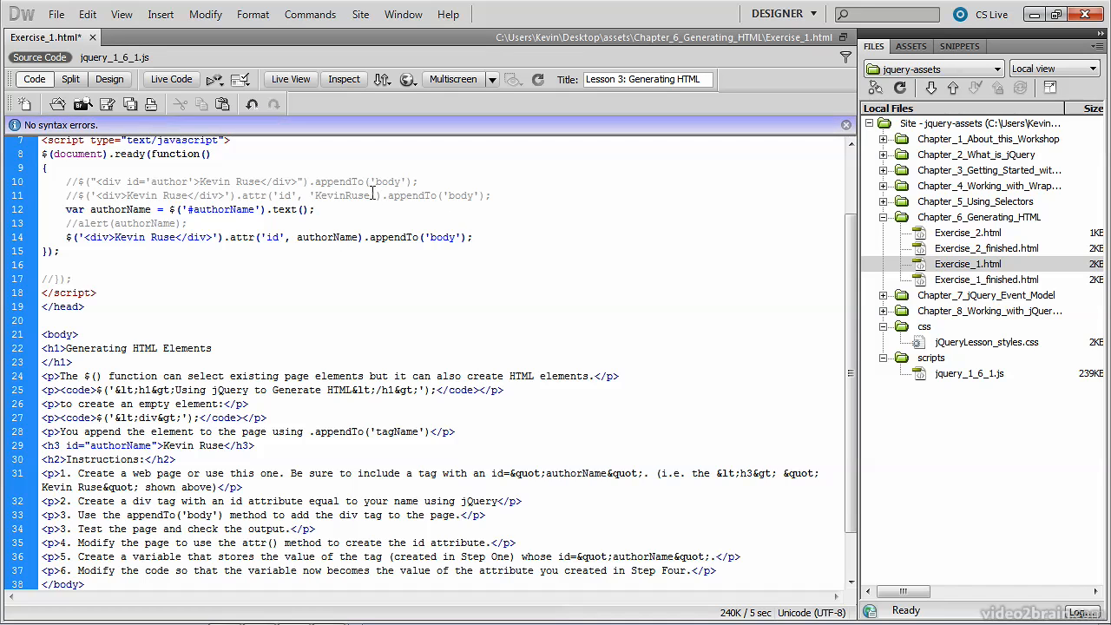
double_click(343, 195)
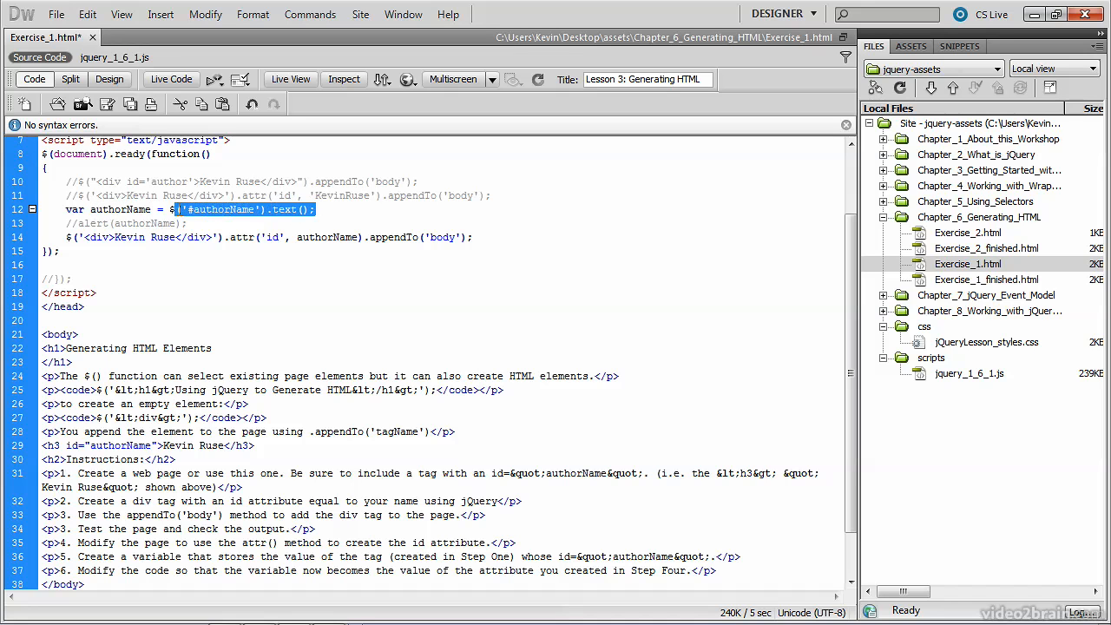
left_click(576, 321)
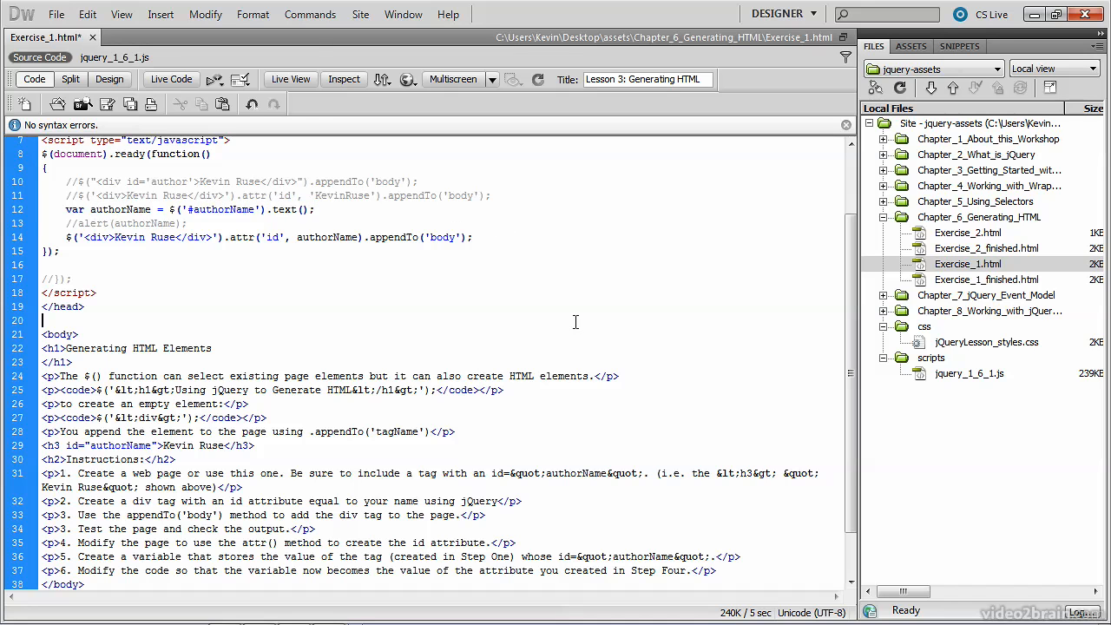
- Save, preview in Chrome and expand <body> in DevTools to find the Kevin Ruse div
key("ctrl+s")
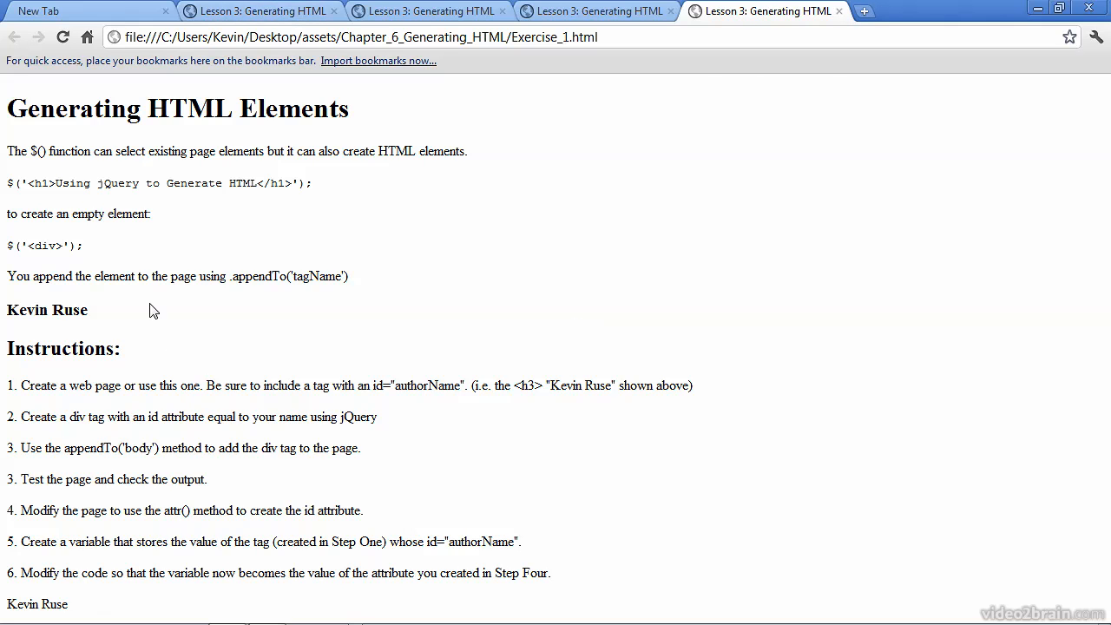
mouse_move(98, 608)
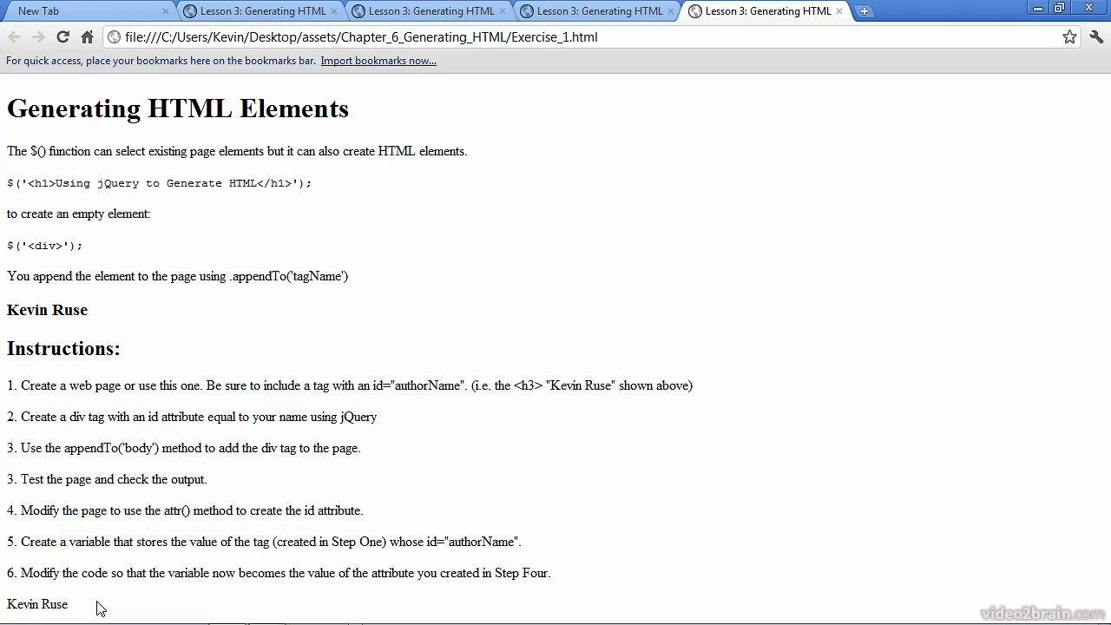
key("F12")
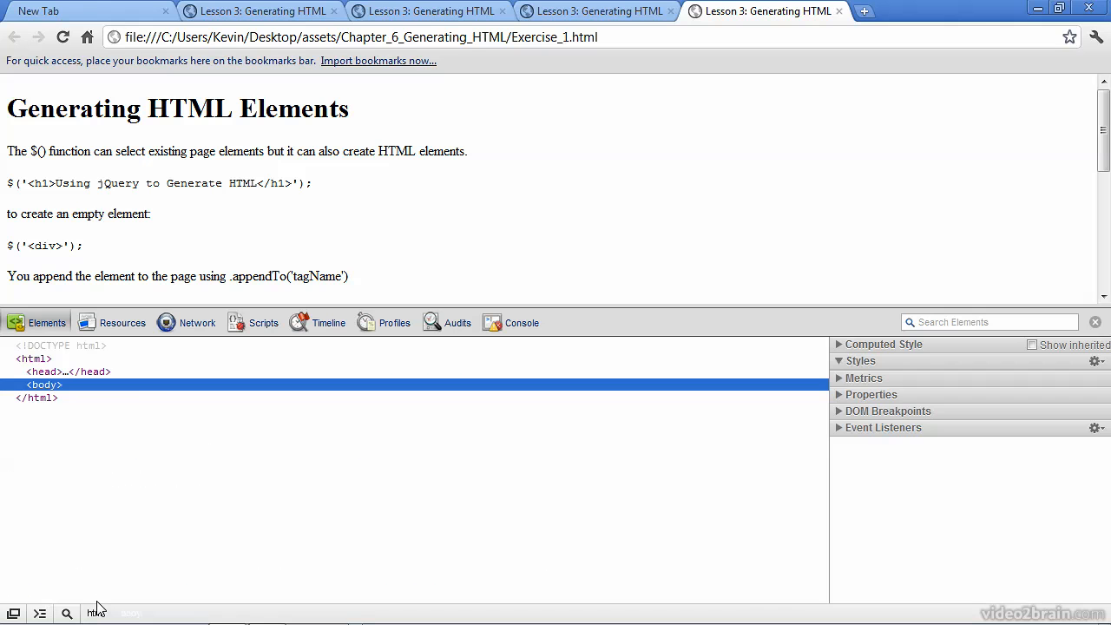
left_click(21, 383)
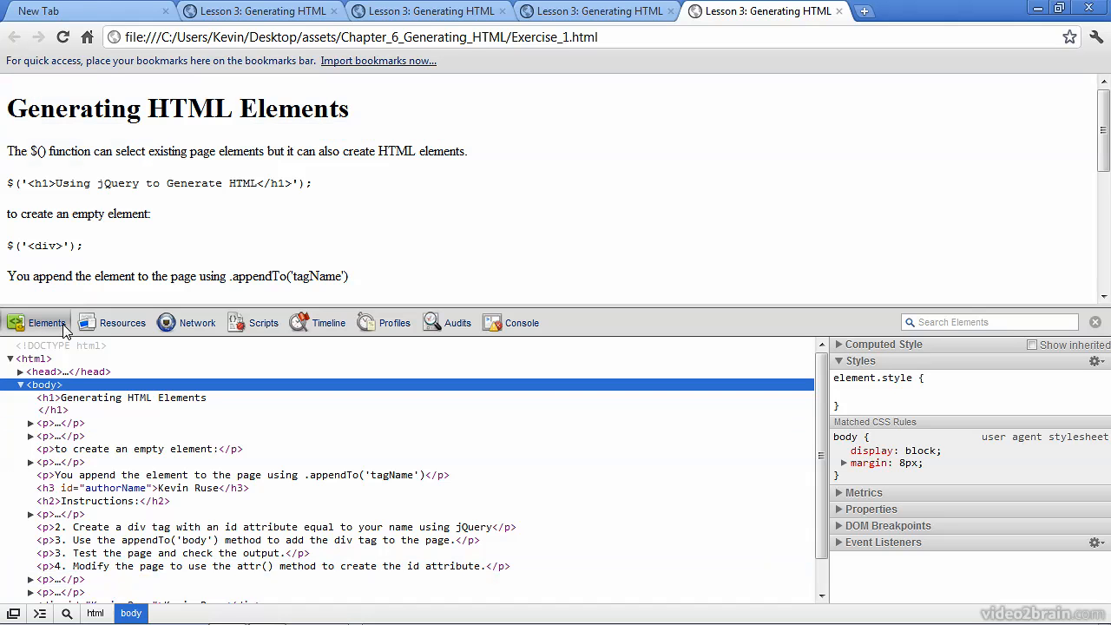
scroll("down", 3)
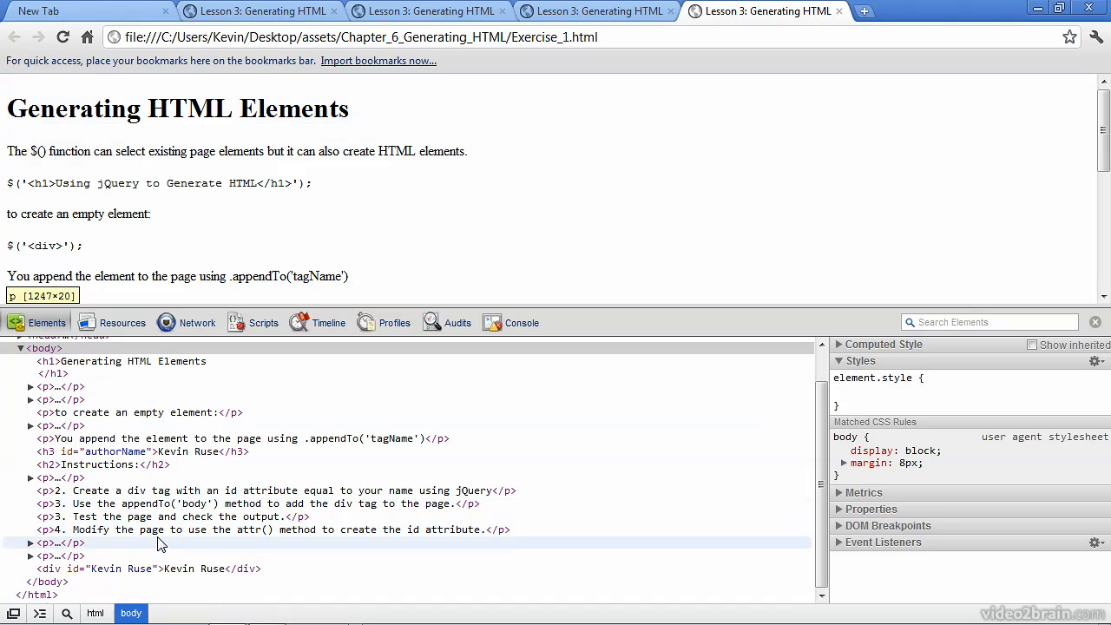